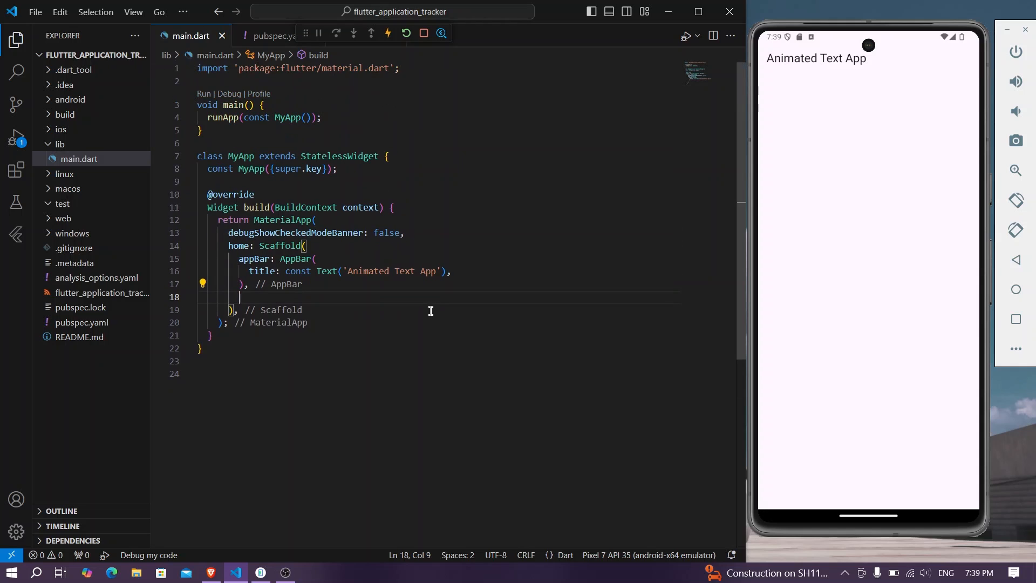
mouse_move(462, 257)
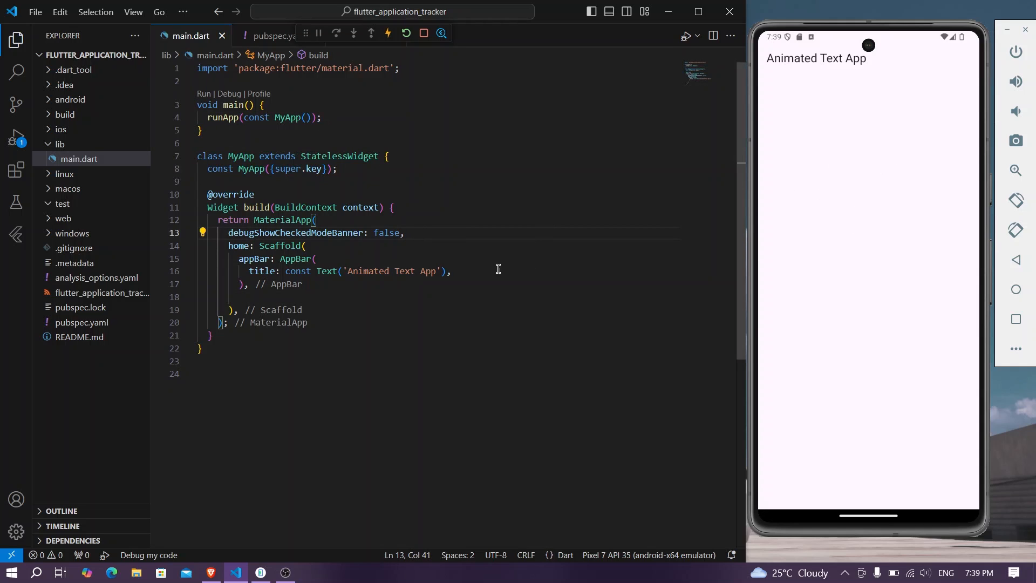
mouse_move(257, 474)
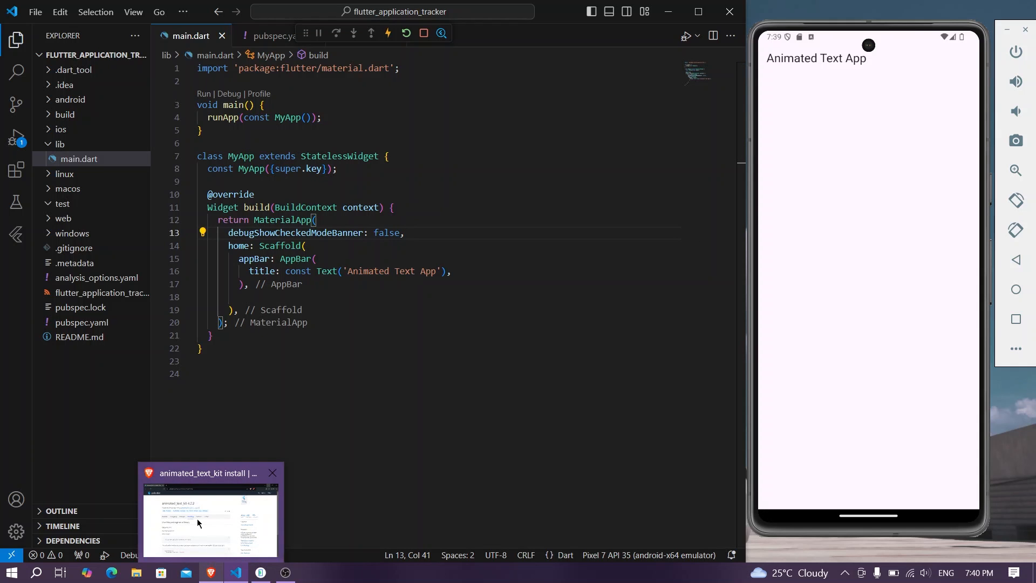
Step: Show the animated_text_kit install command and pubspec dependency line on pub.dev
left_click(272, 473)
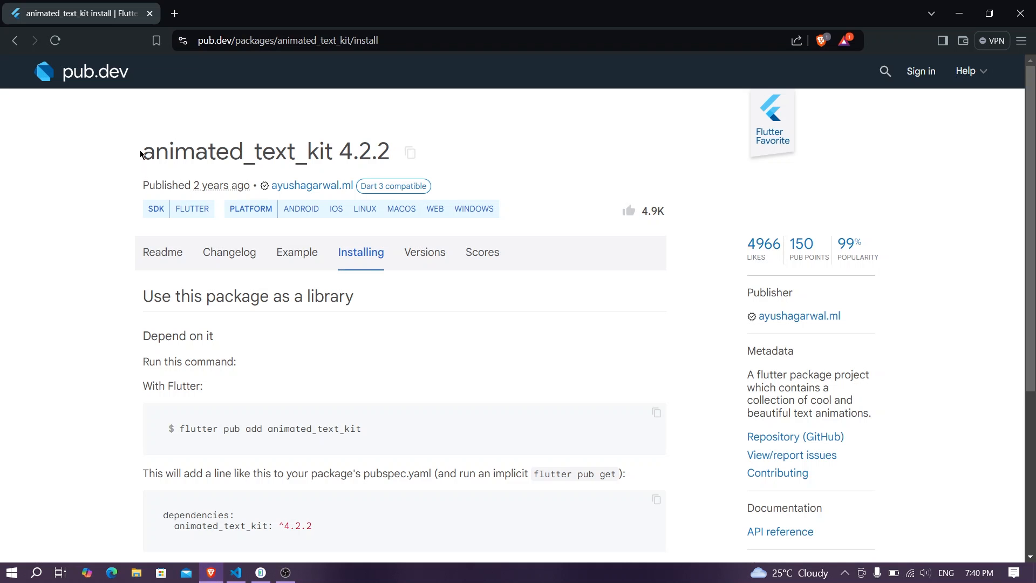
scroll("down", 3)
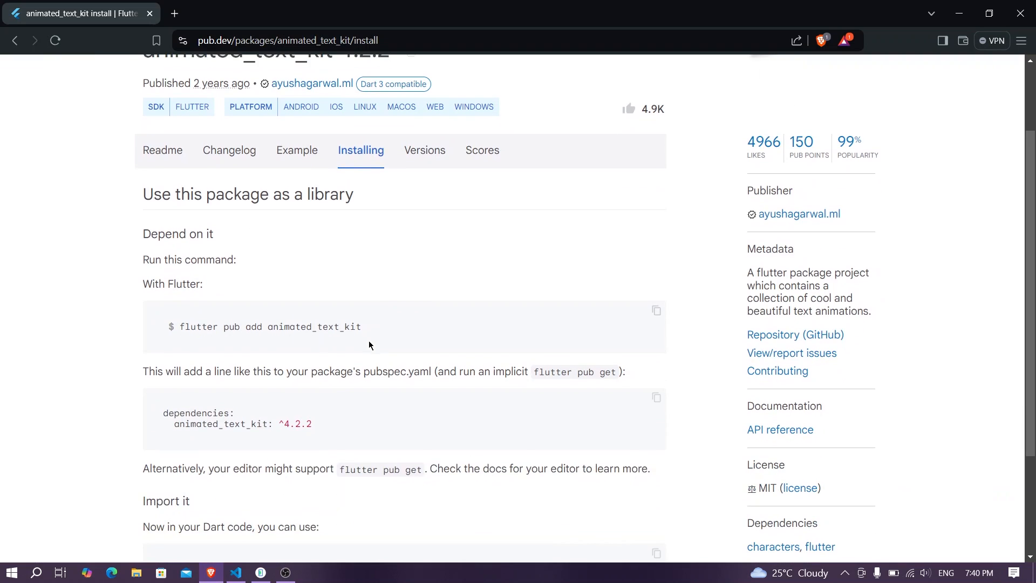
mouse_move(876, 79)
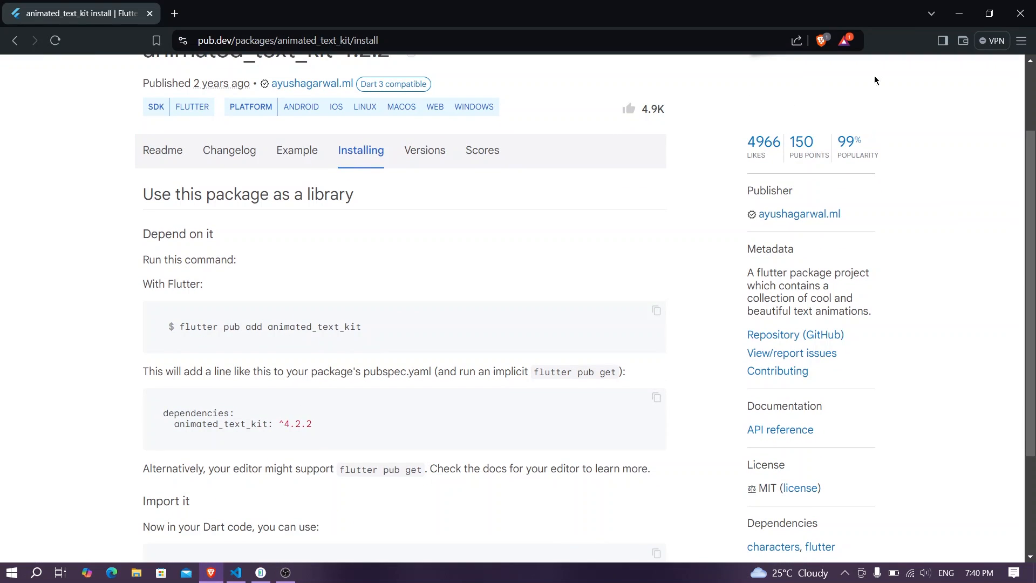
Step: Confirm pubspec.yaml lists animated_text_kit ^4.2.2, then return to main.dart
left_click(236, 572)
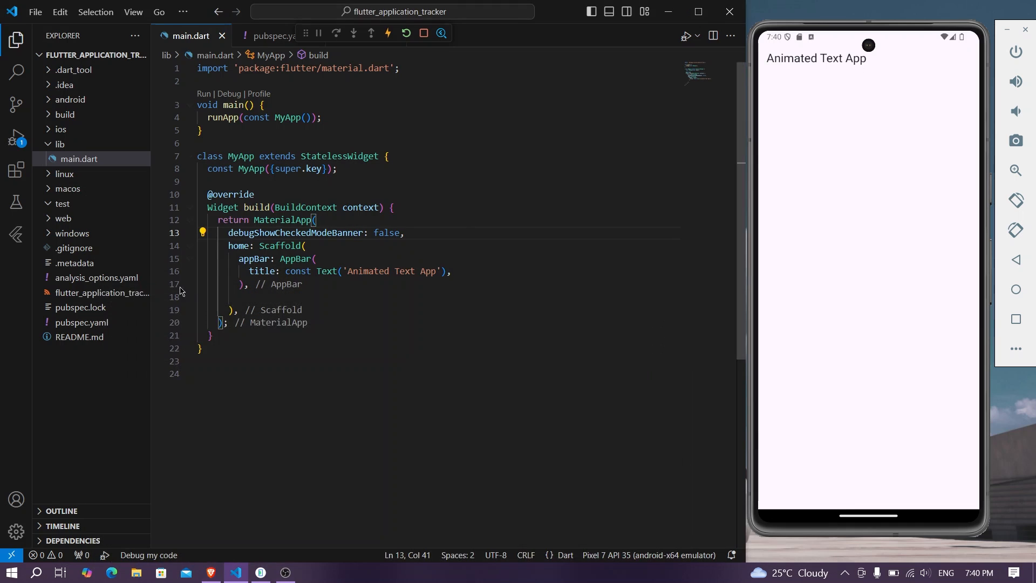
left_click(274, 35)
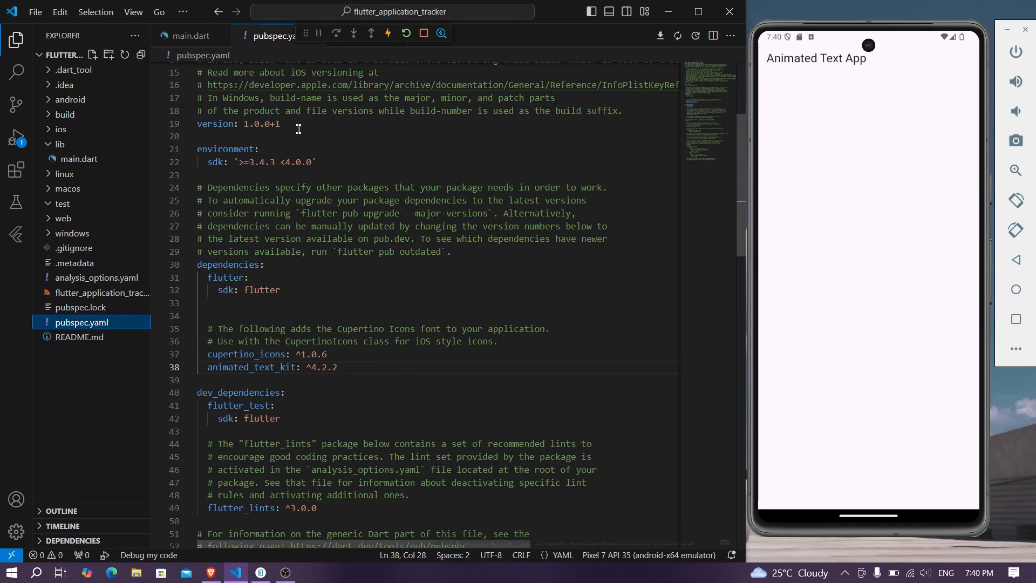
left_click(194, 36)
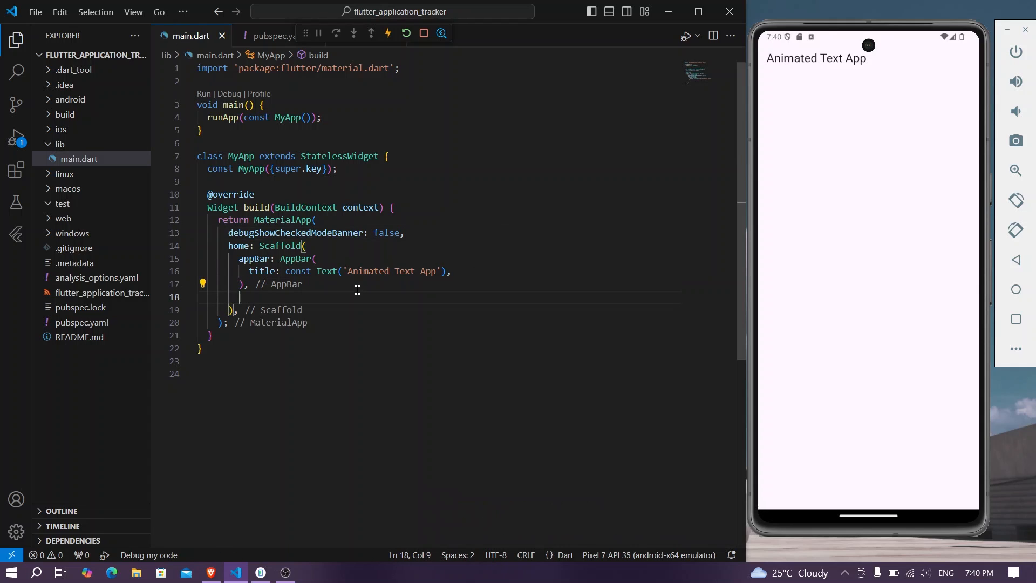
Step: Set the Scaffold body to AnimatedTextWidget() and create that widget class returning a Container
type("body: ,")
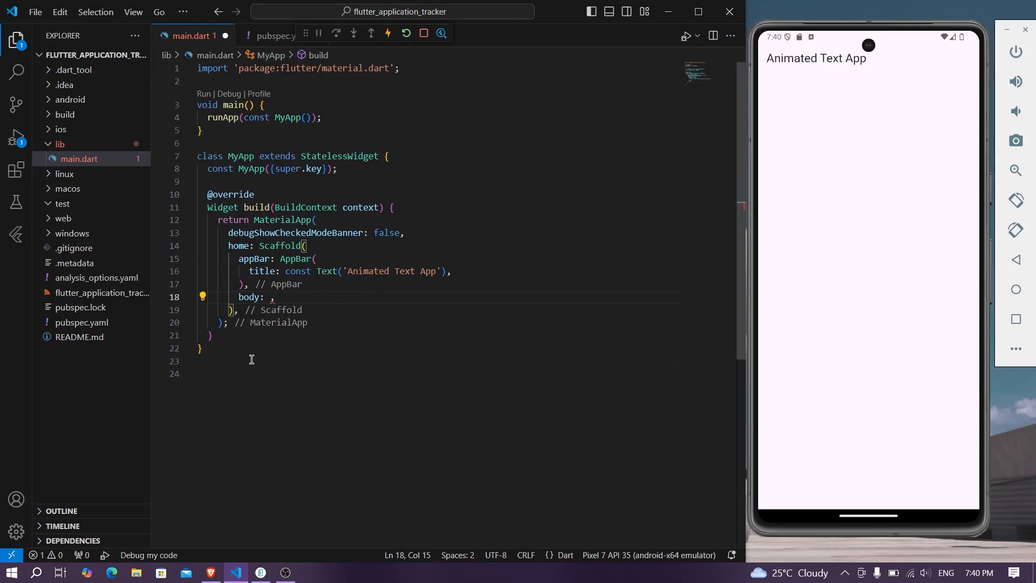
type("s")
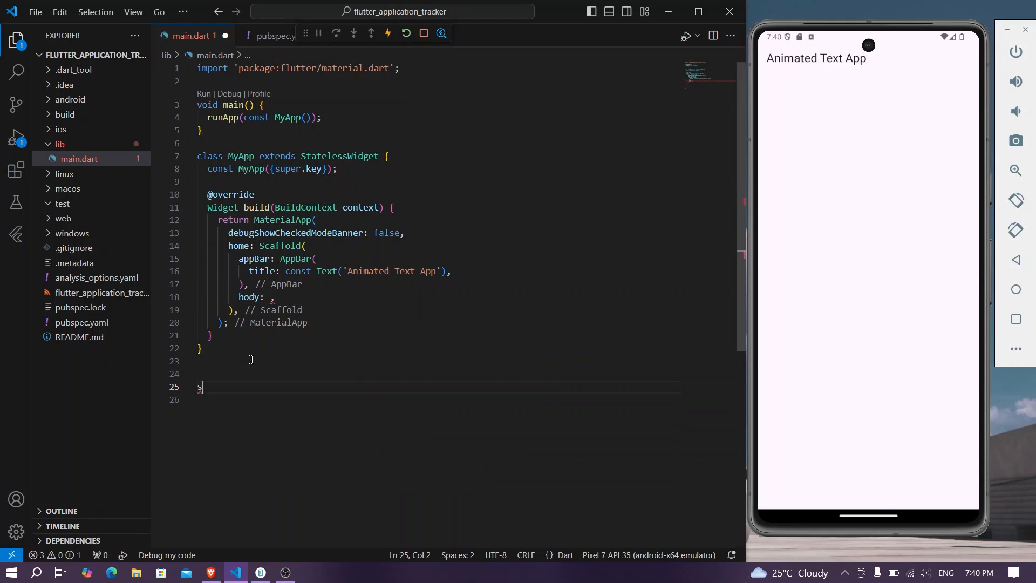
type("stful")
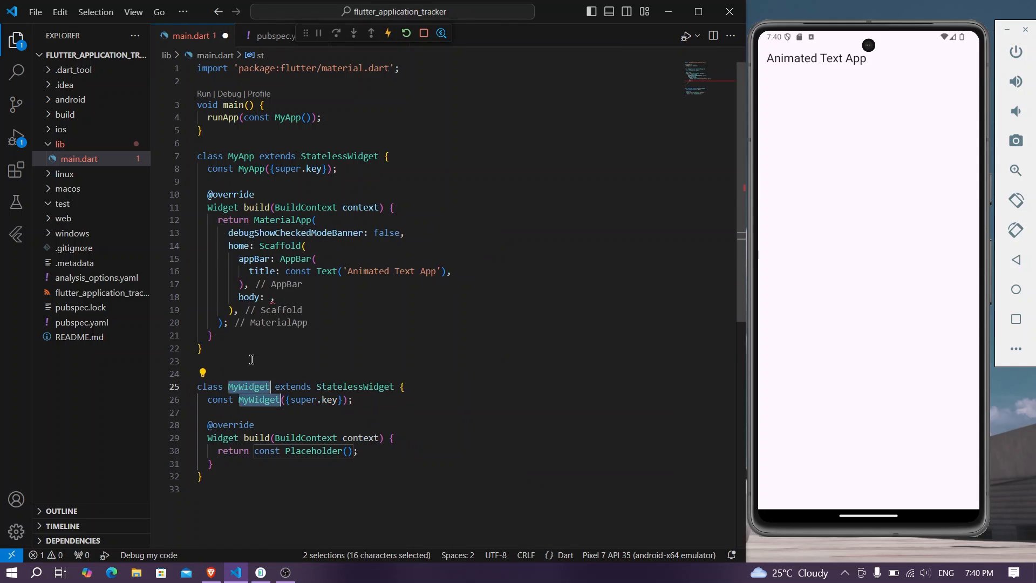
type("AnmatedText")
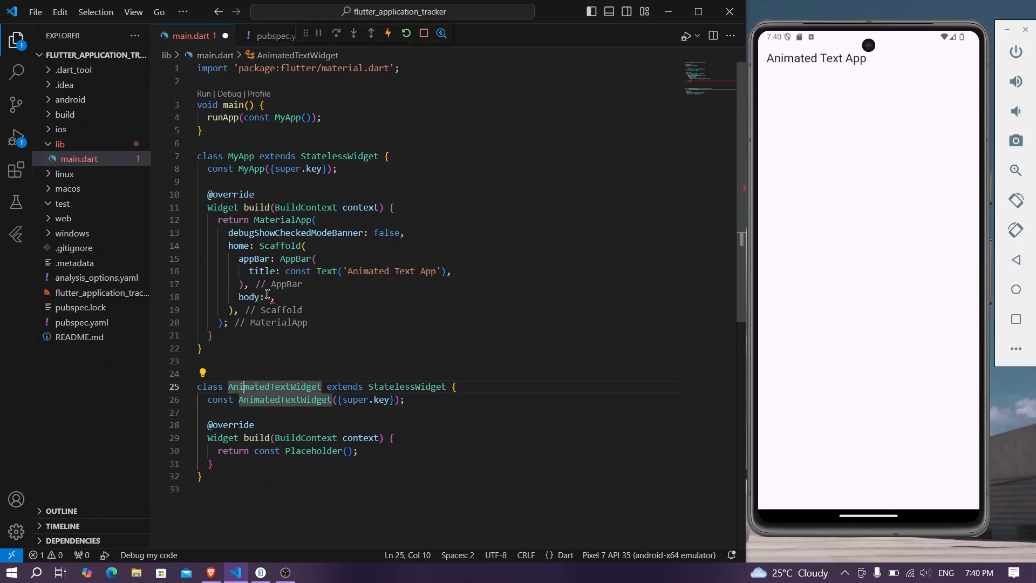
type("AnimatedTextWidget(")
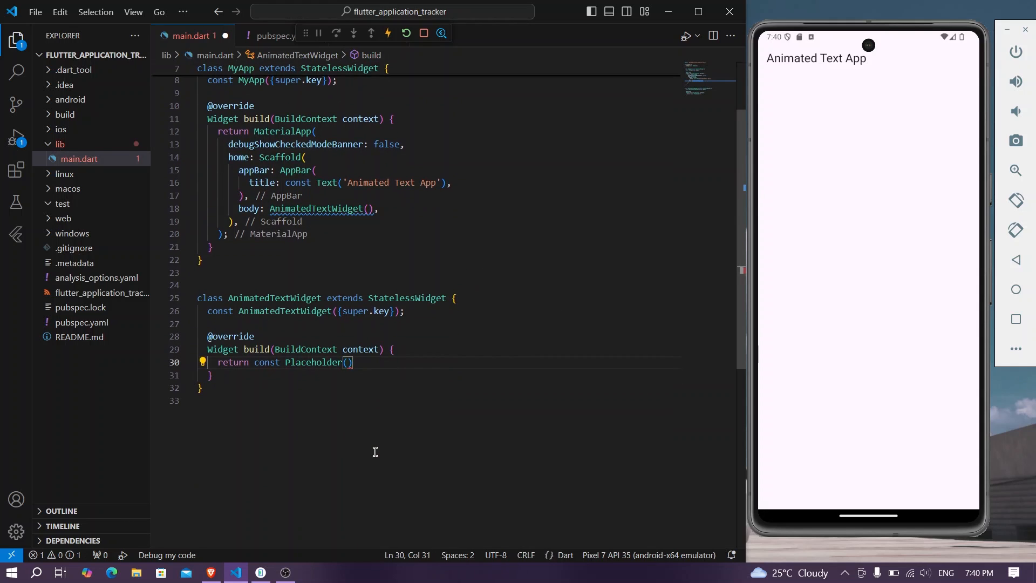
type("Con")
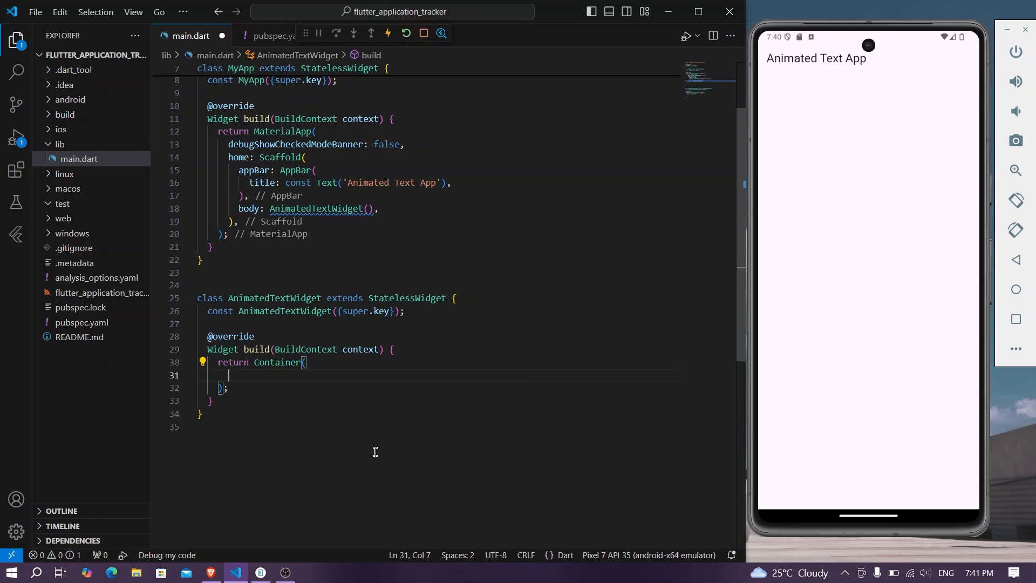
Step: Make the Container black with a centred AnimatedTextKit holding an empty animatedTexts list
type("color: C")
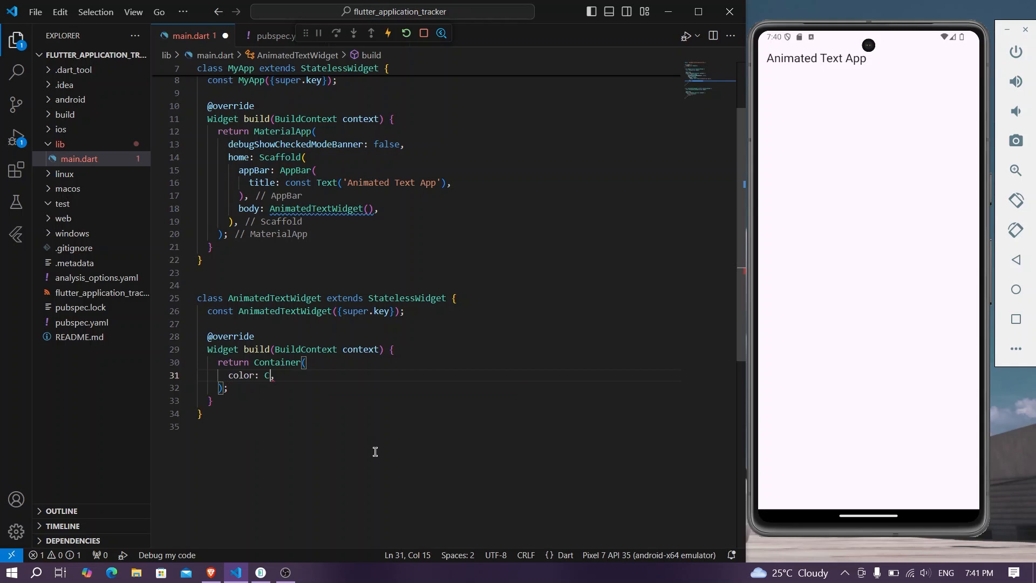
type("olors.")
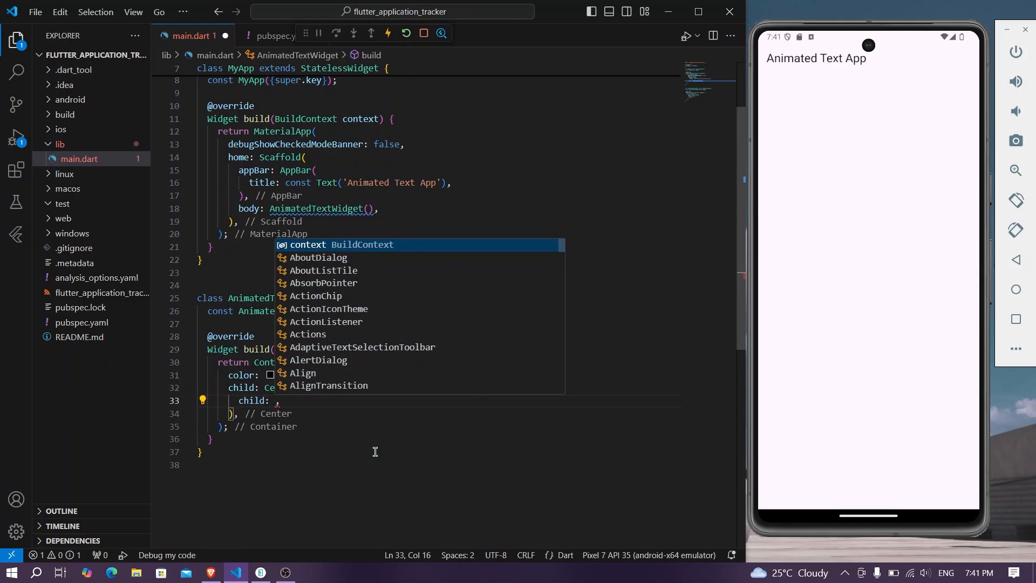
type("Anite")
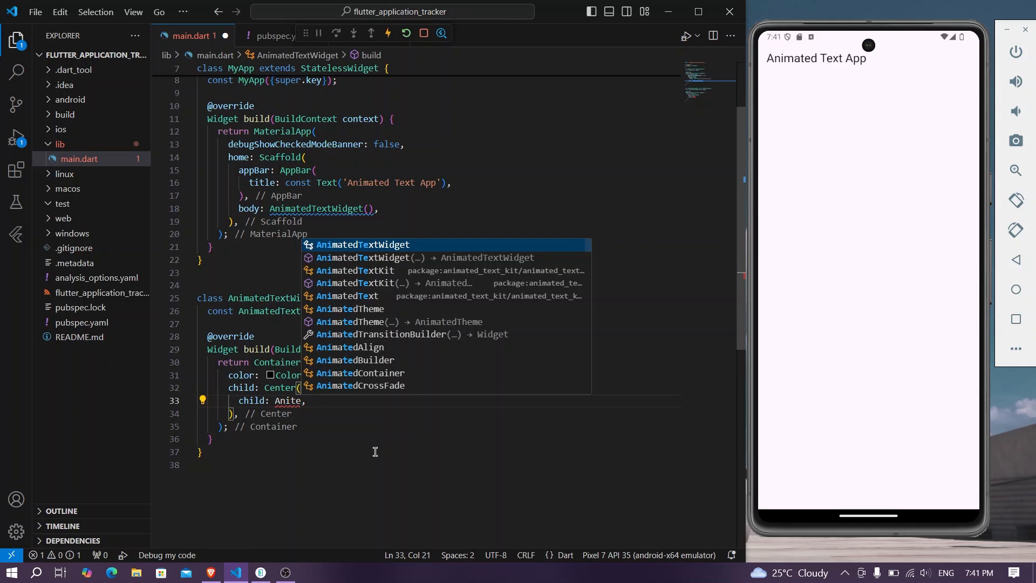
key("Backspace")
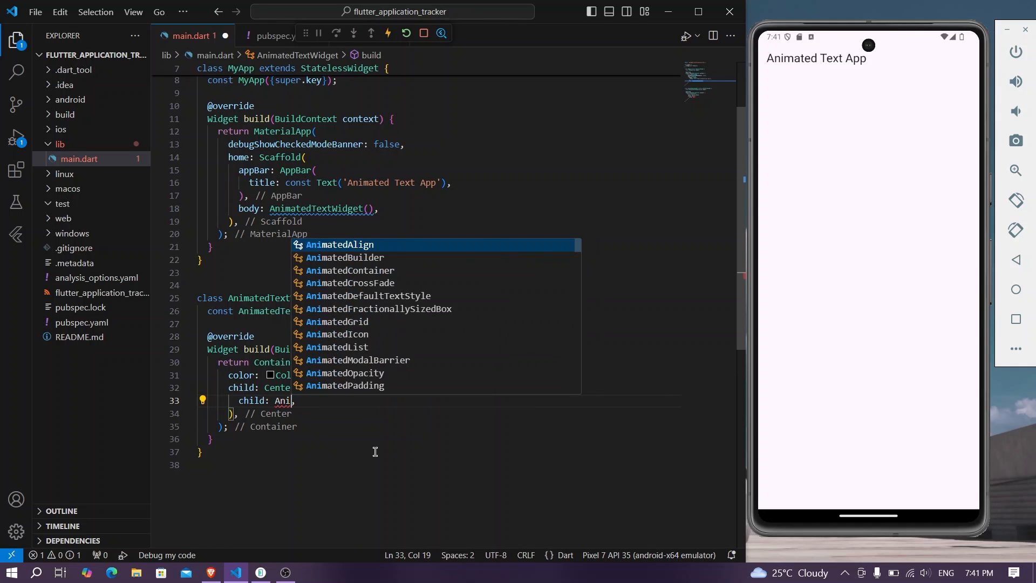
type("ma")
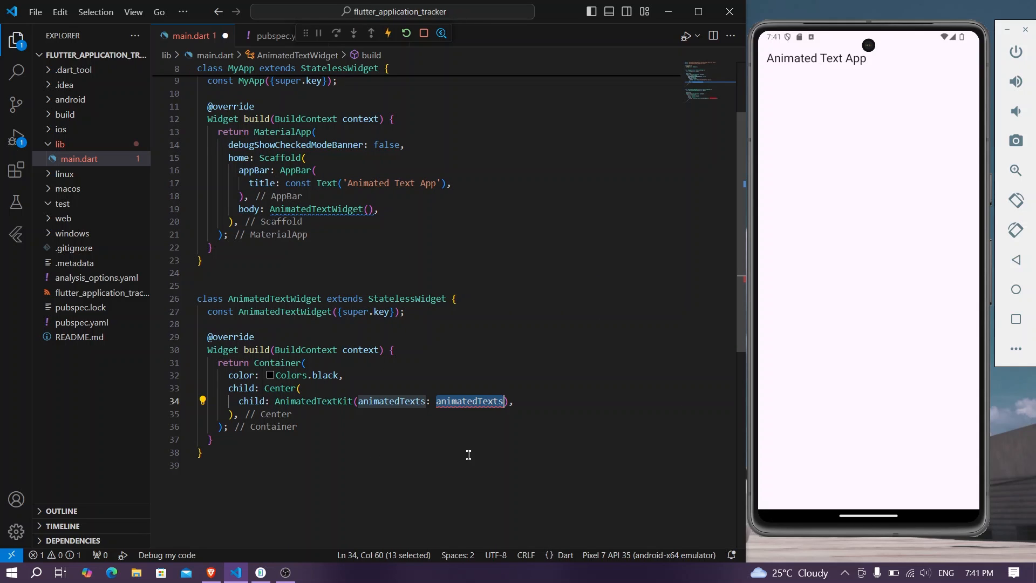
scroll("down", 3)
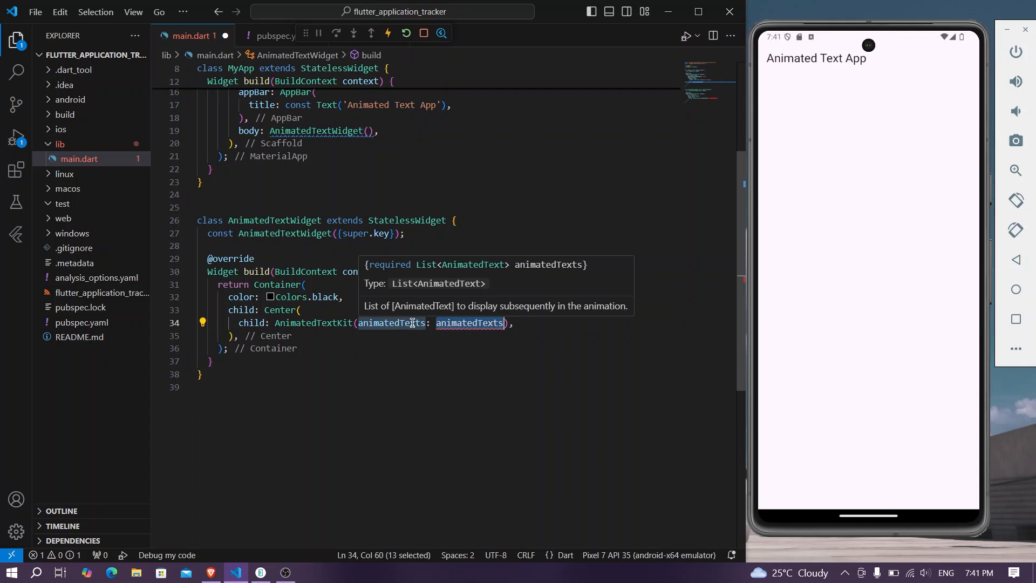
mouse_move(486, 346)
type("[]")
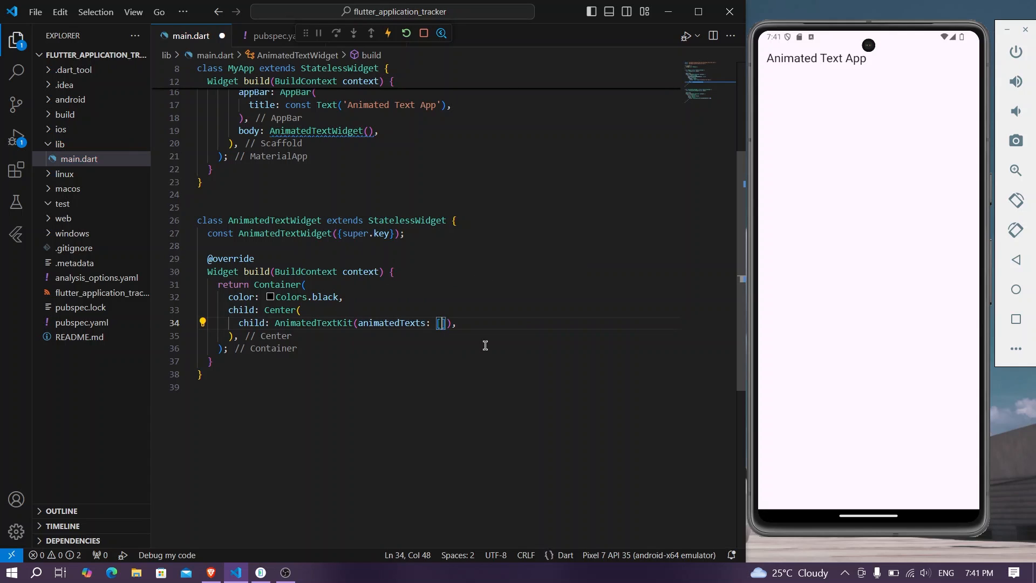
key("Enter")
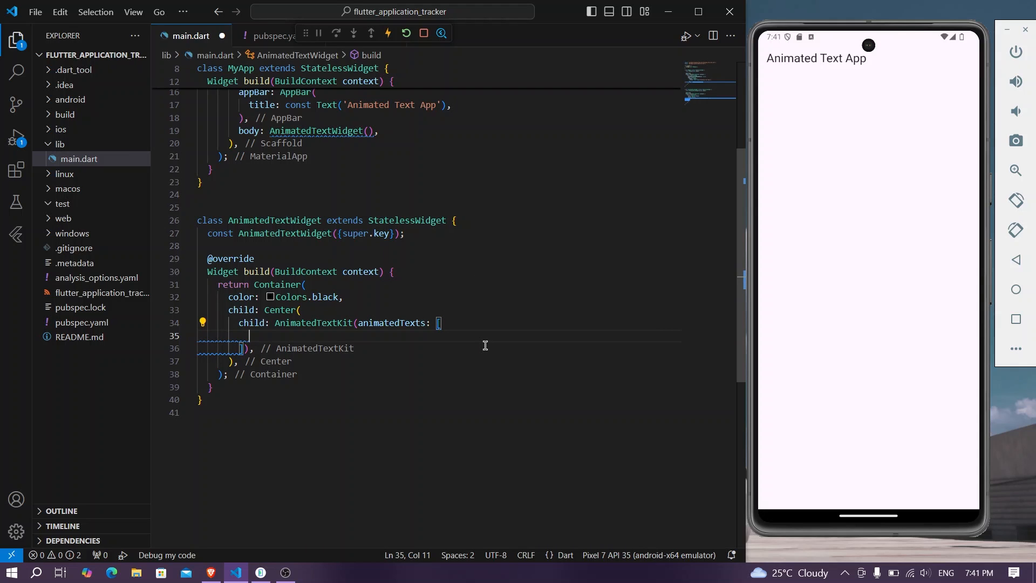
mouse_move(343, 326)
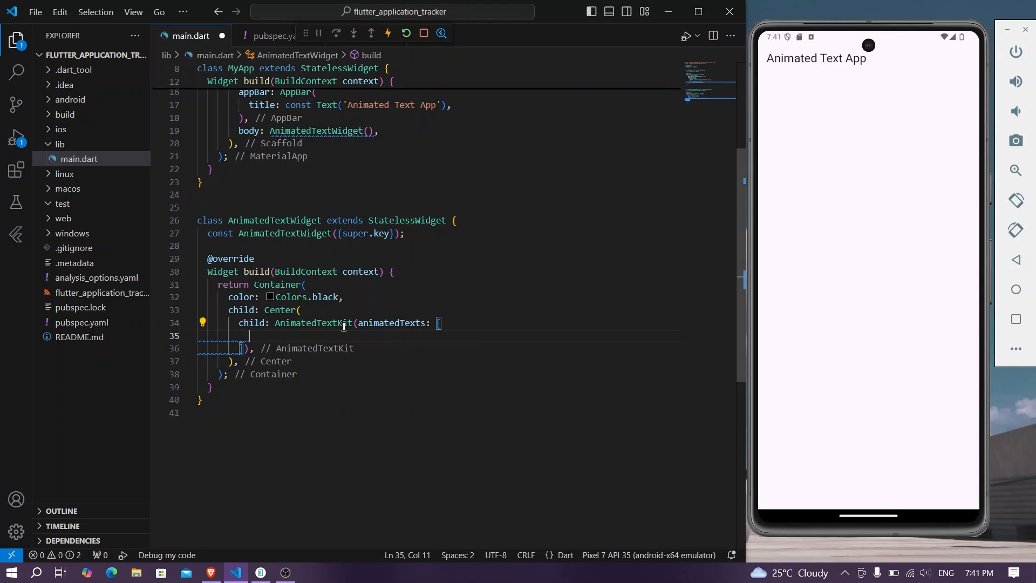
mouse_move(414, 336)
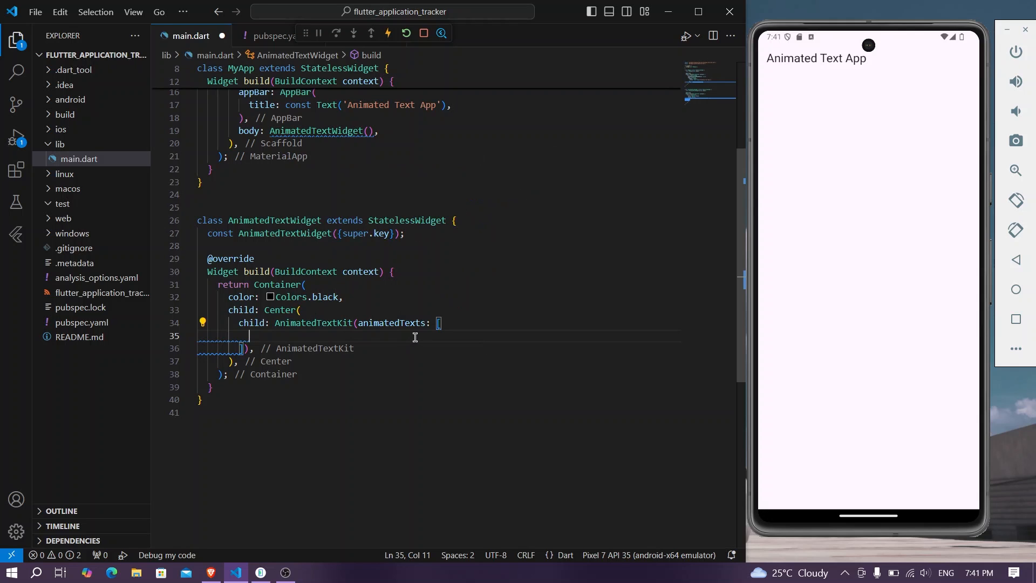
Step: Add a TypewriterAnimatedText reading 'Welcome to Flutter!' to the animatedTexts list
type("Ty")
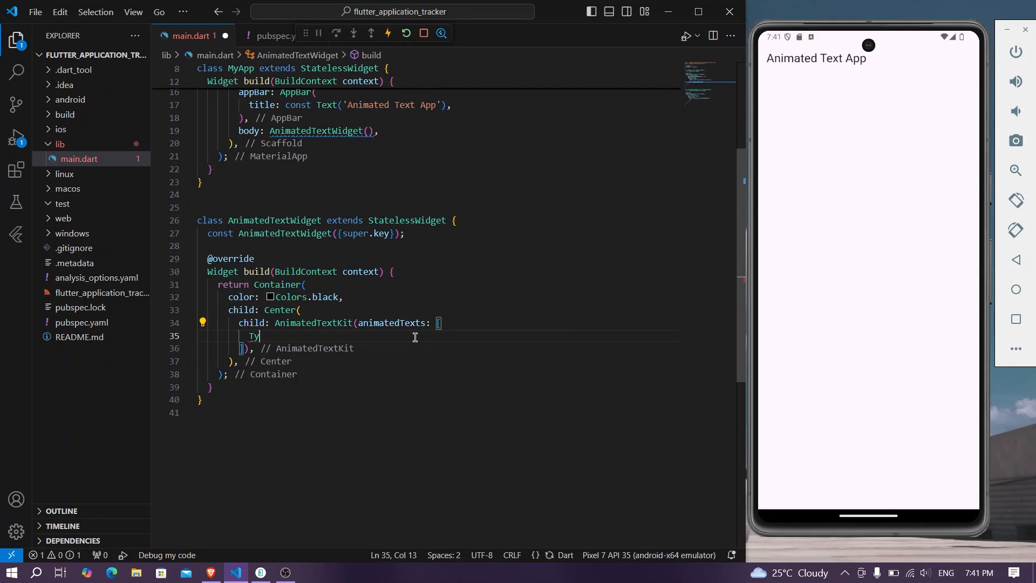
type("pewe")
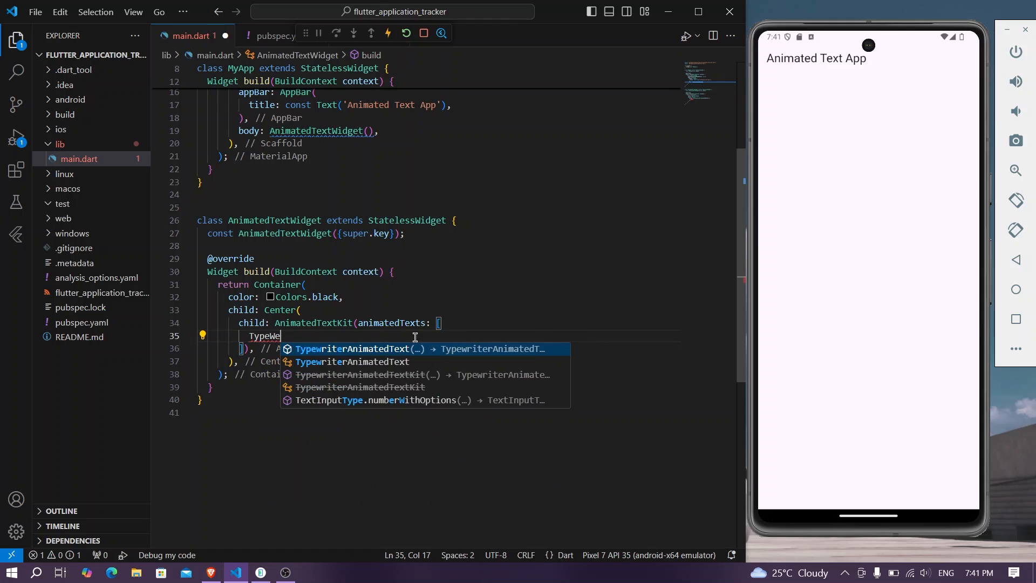
left_click(363, 349)
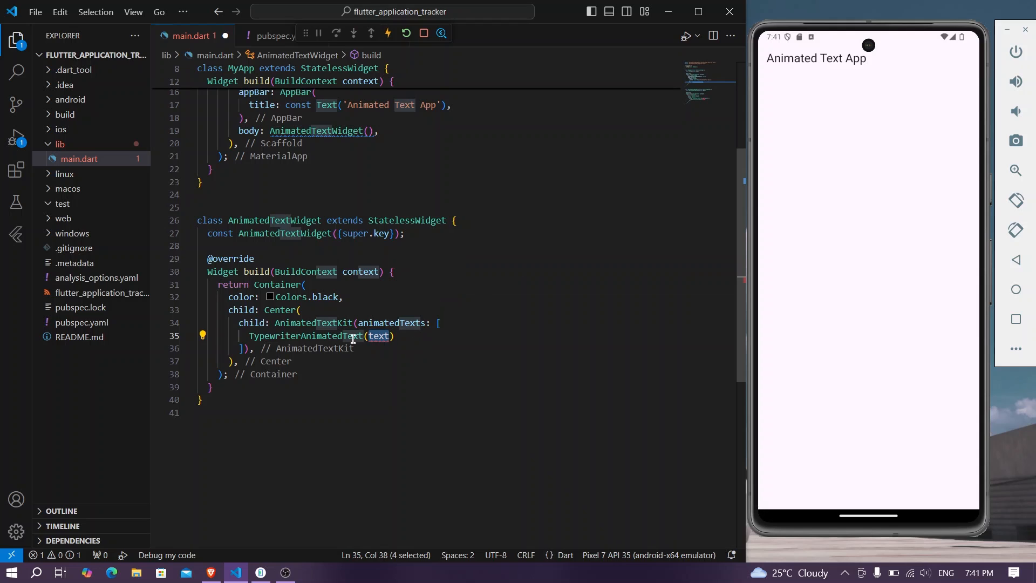
mouse_move(351, 335)
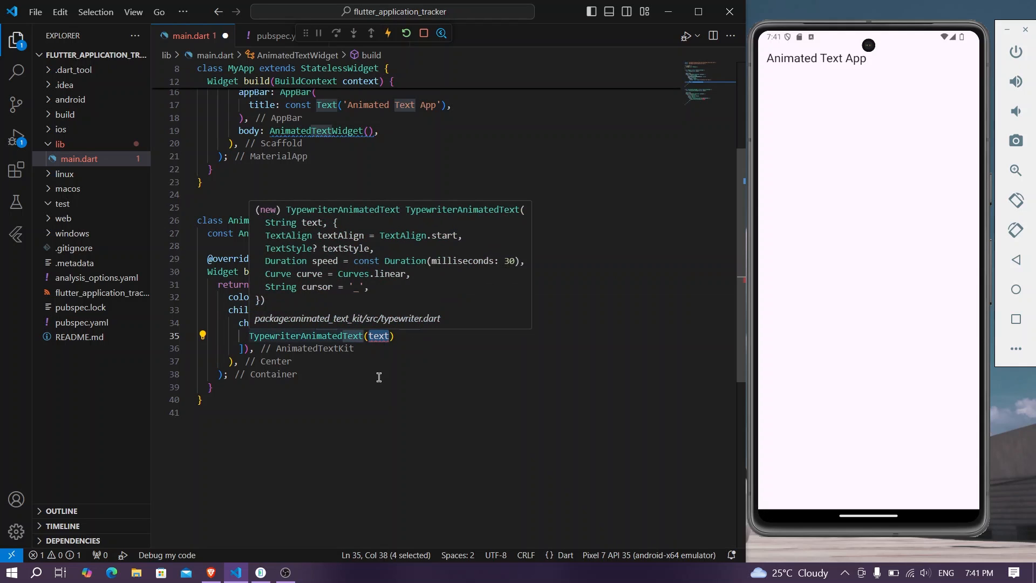
type("'WElc'")
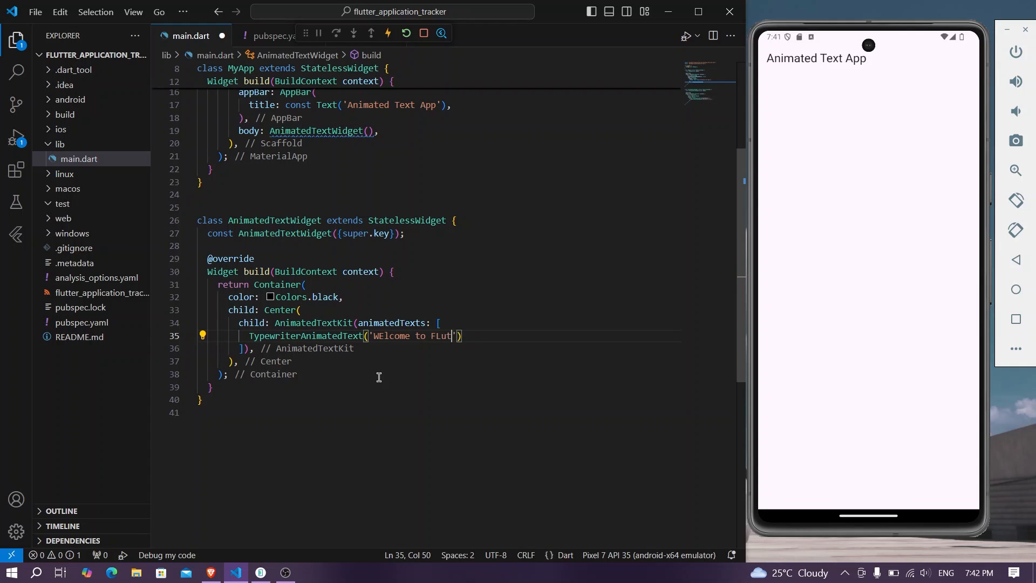
type("ter!")
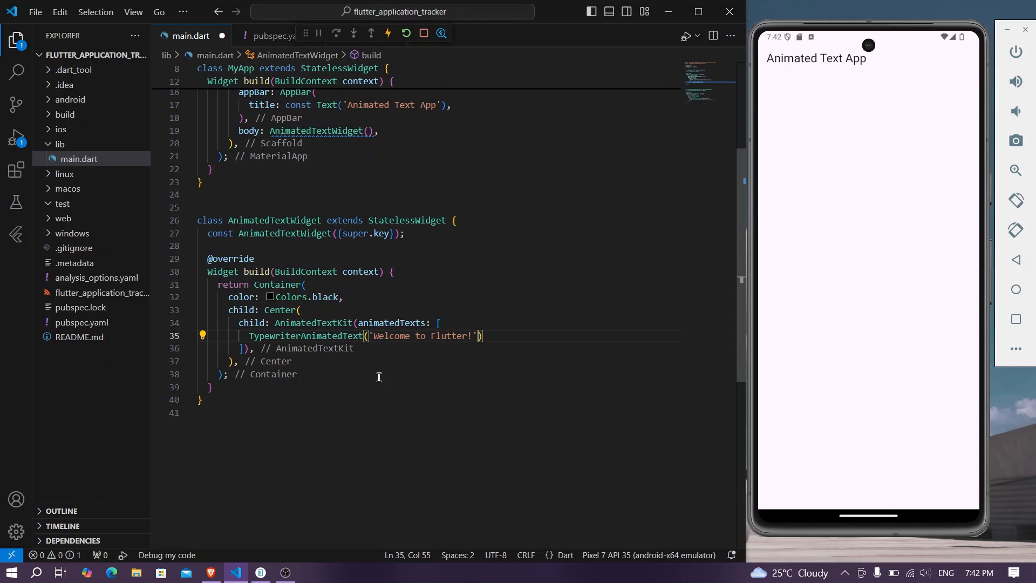
Step: Give the typewriter text a TextStyle of fontSize 32 and Colors.blue and hot reload
type(",sty")
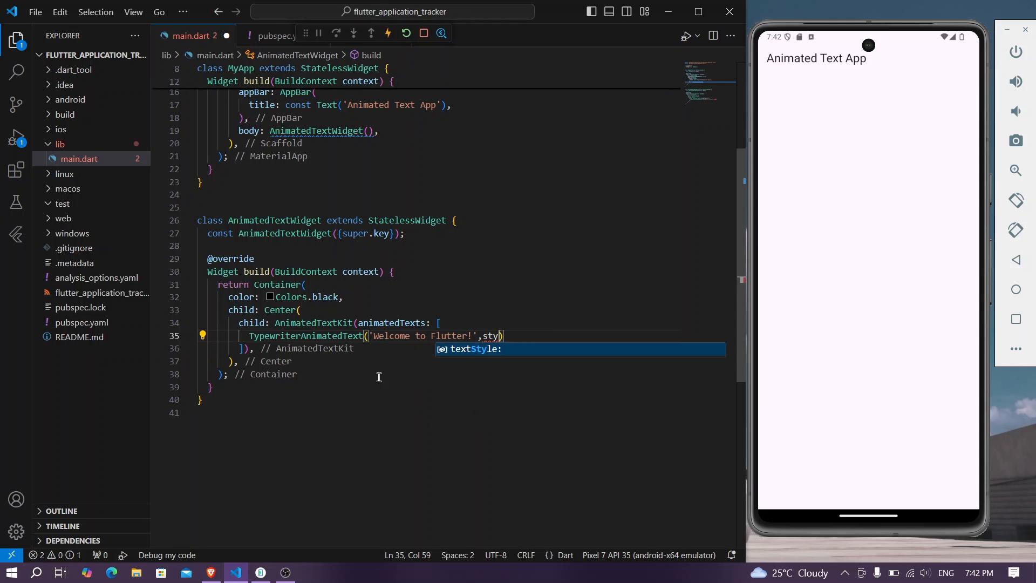
key("Tab")
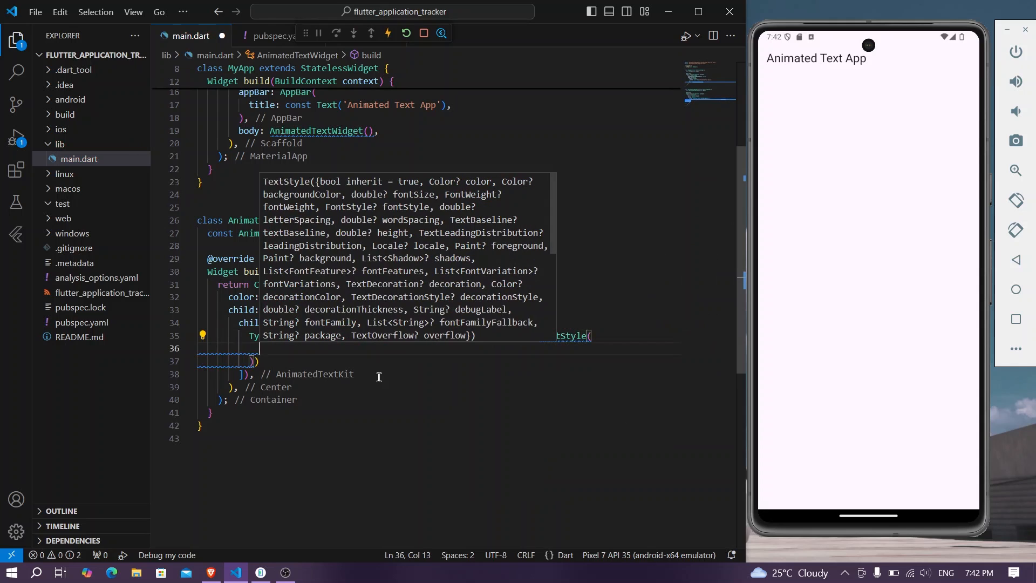
type("fontSize: 32")
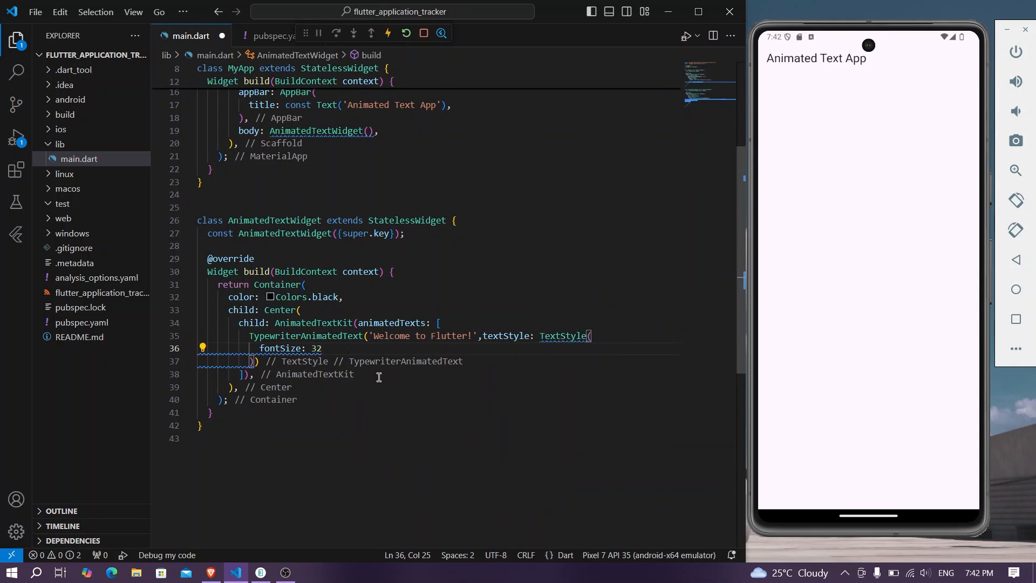
type(", color: C")
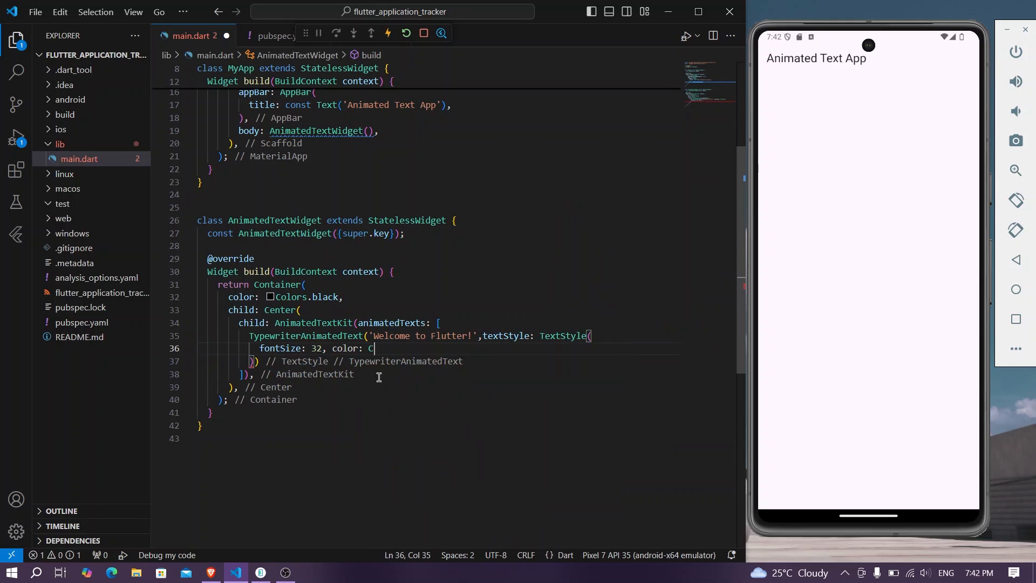
type("olors.")
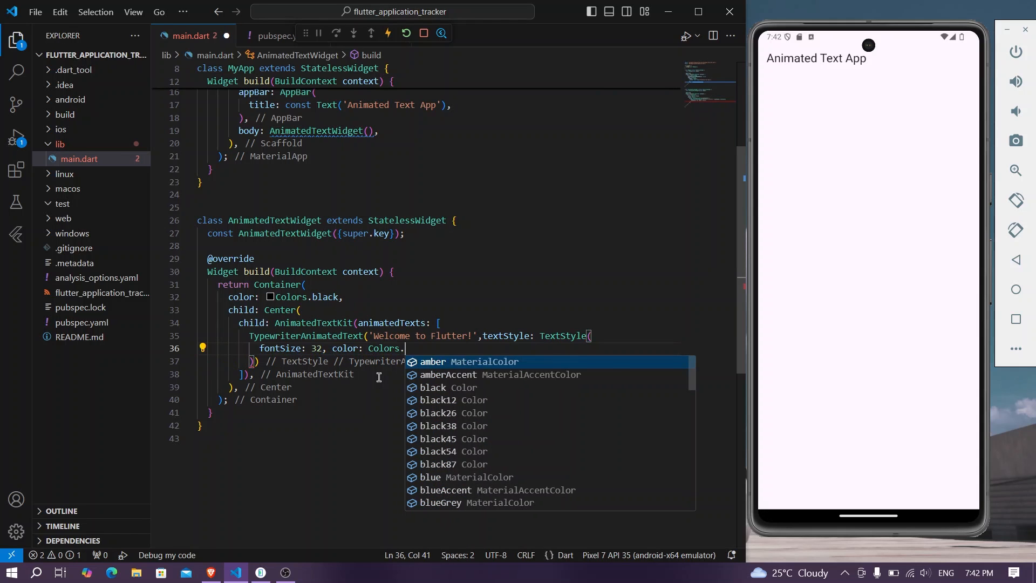
type("bl")
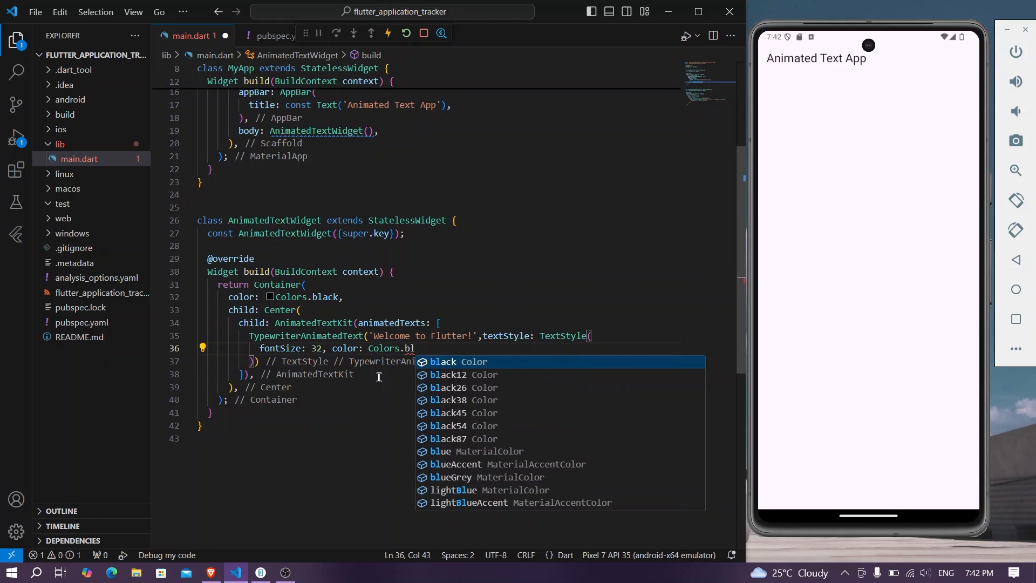
left_click(440, 451)
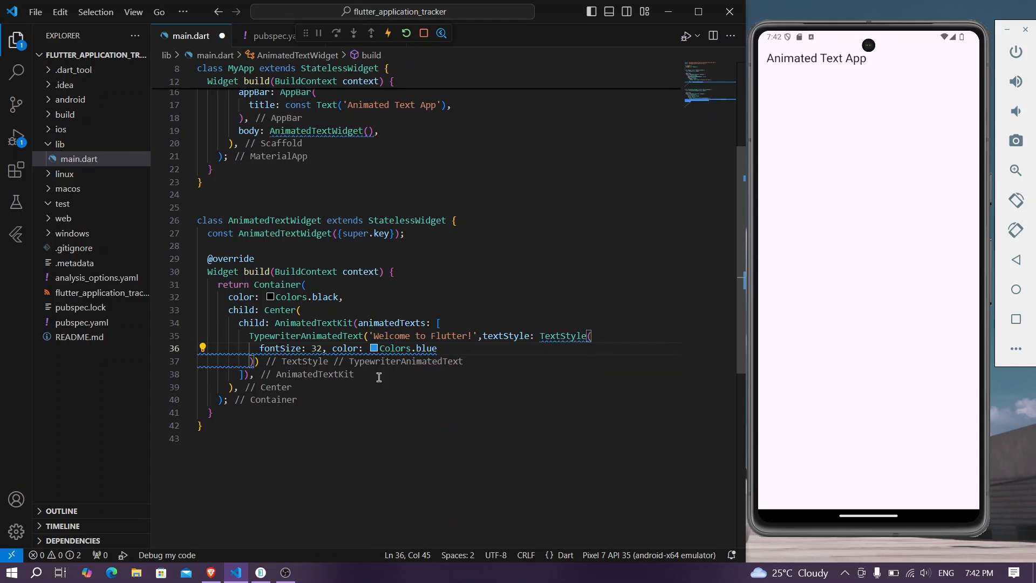
type(",")
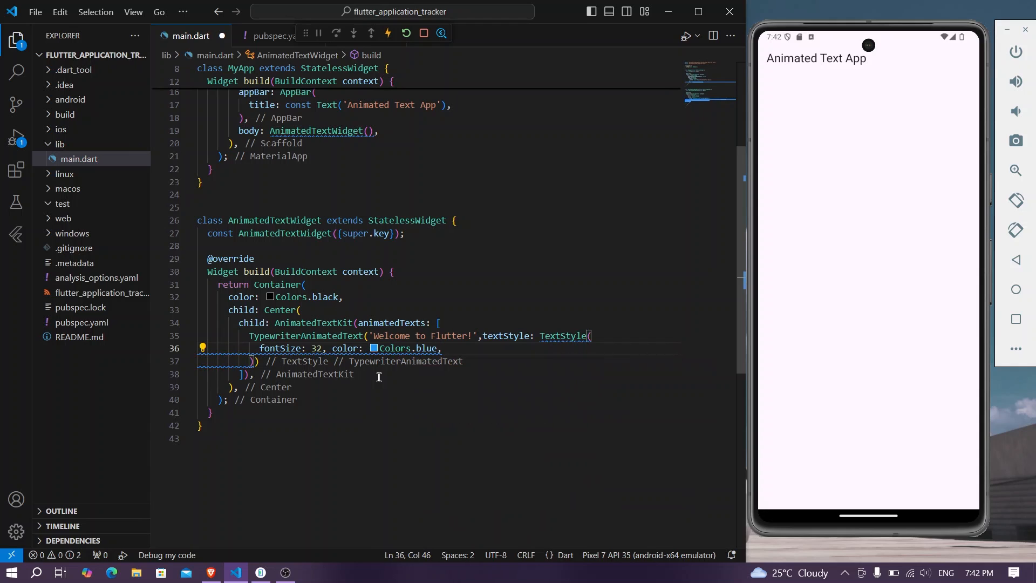
left_click(494, 336)
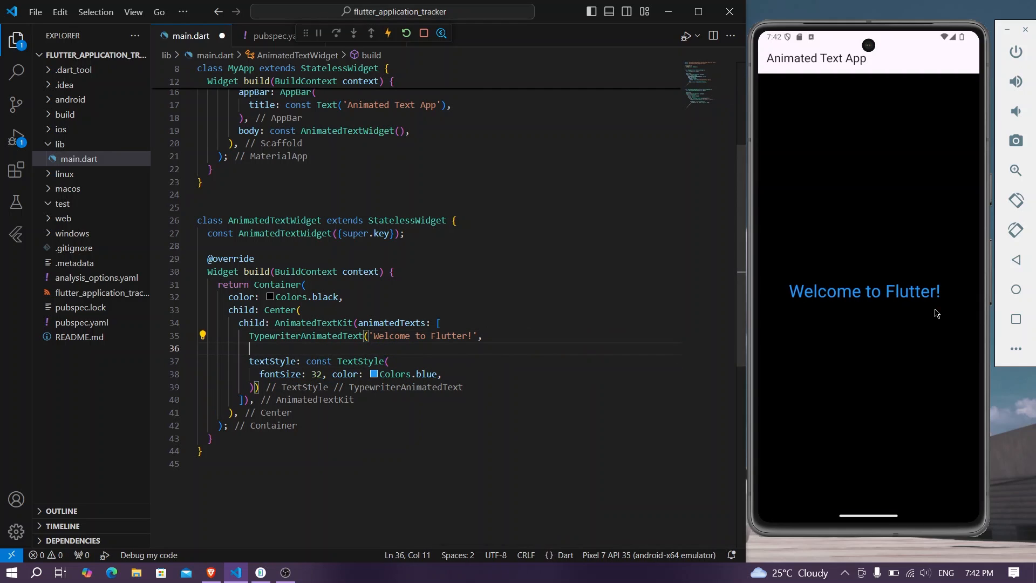
mouse_move(450, 359)
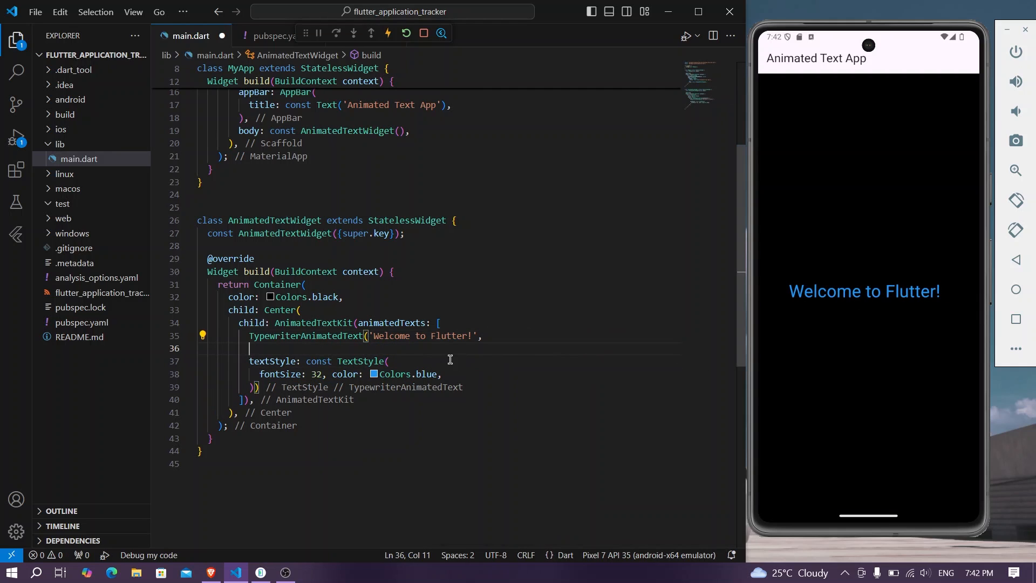
Step: Add FontWeight.bold and TextAlign.center to the typewriter text, leaving a new line below
type("fontWeight: FontWeight.bold,")
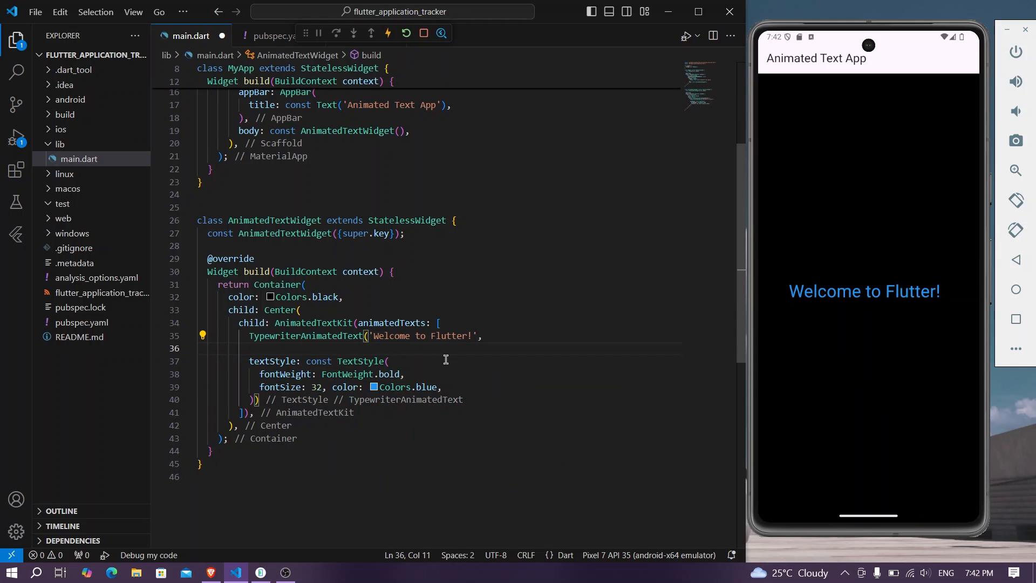
type("textAlign: TextAlign.center,")
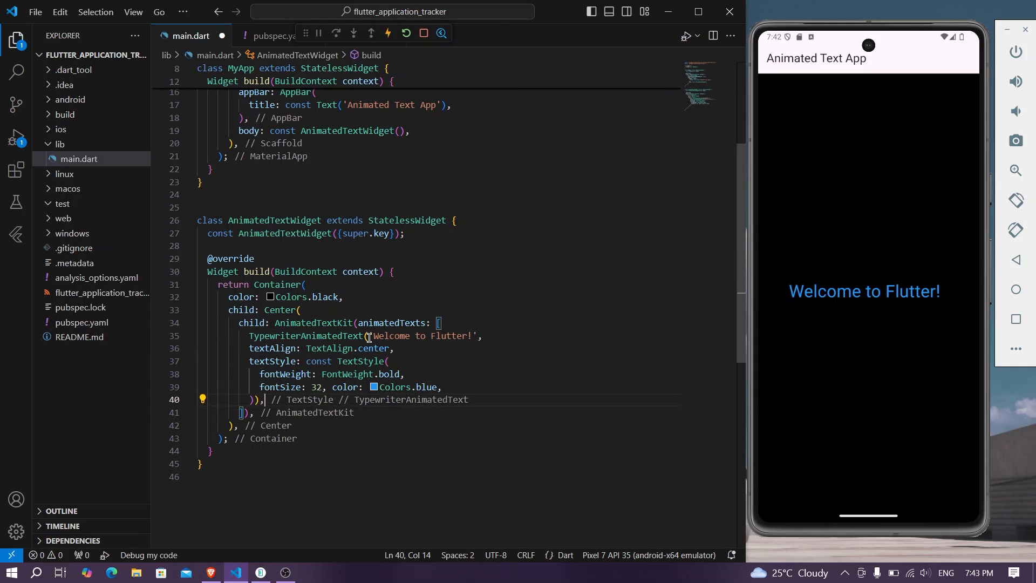
key("Enter")
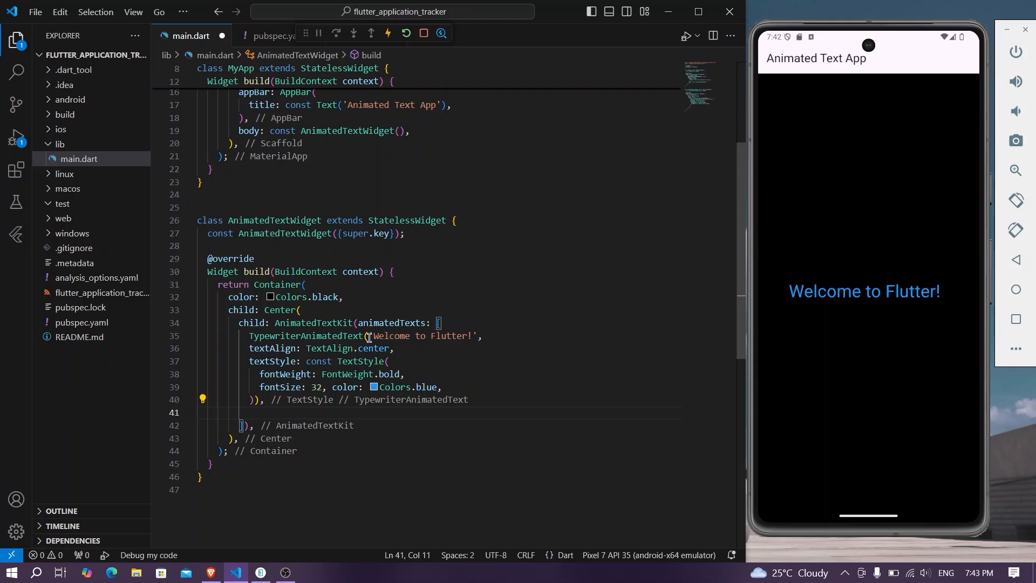
Step: Add a ScaleAnimatedText reading 'Enjoy Coding...' after the typewriter text
type("Sc")
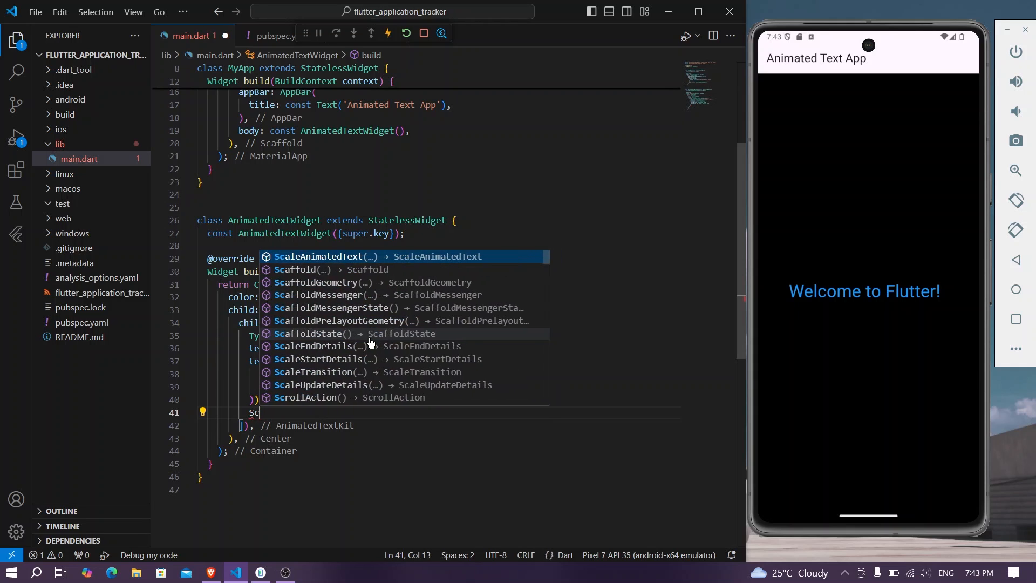
type("aleAnimatedText('text")
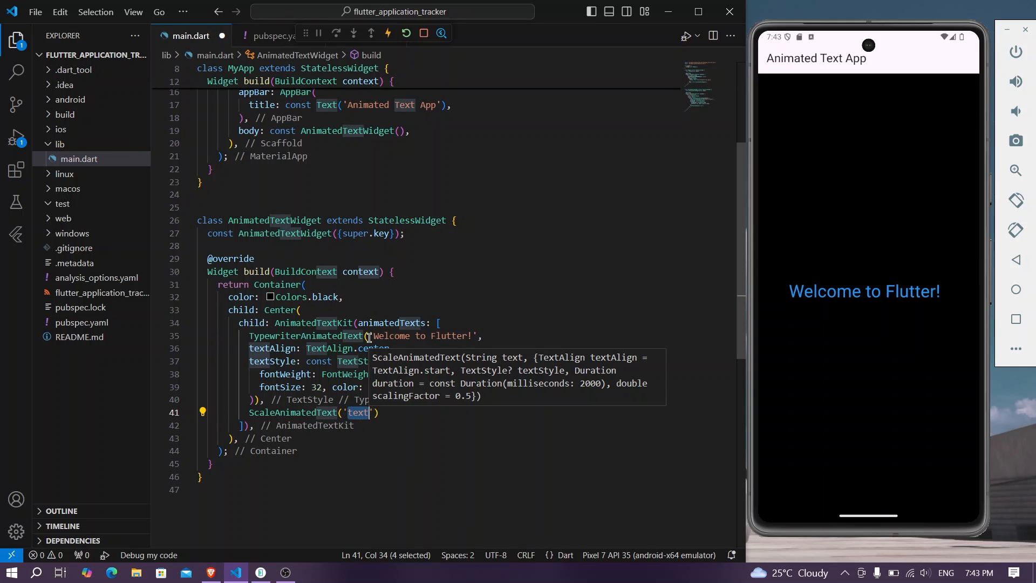
type("Enh")
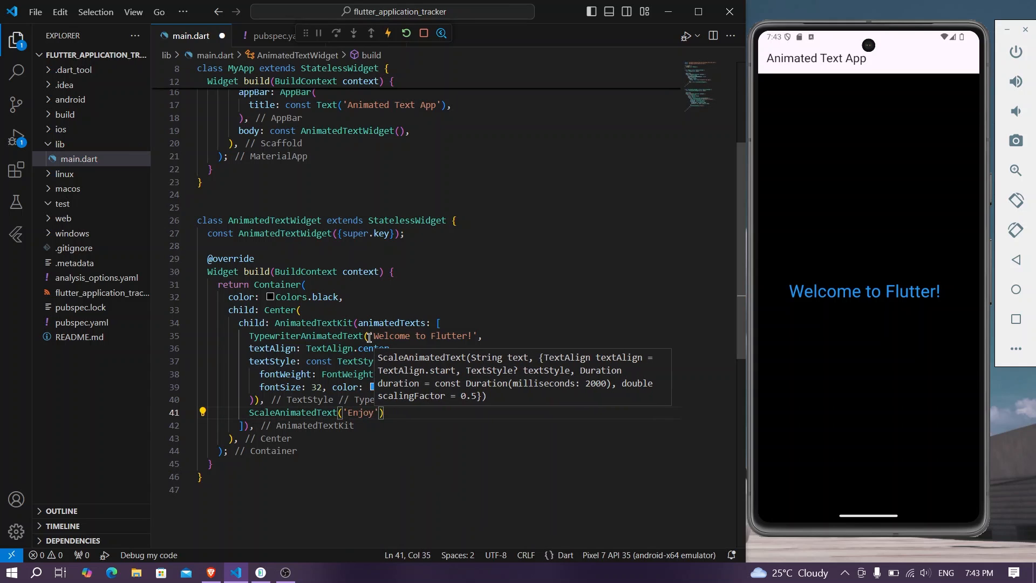
type("Coding")
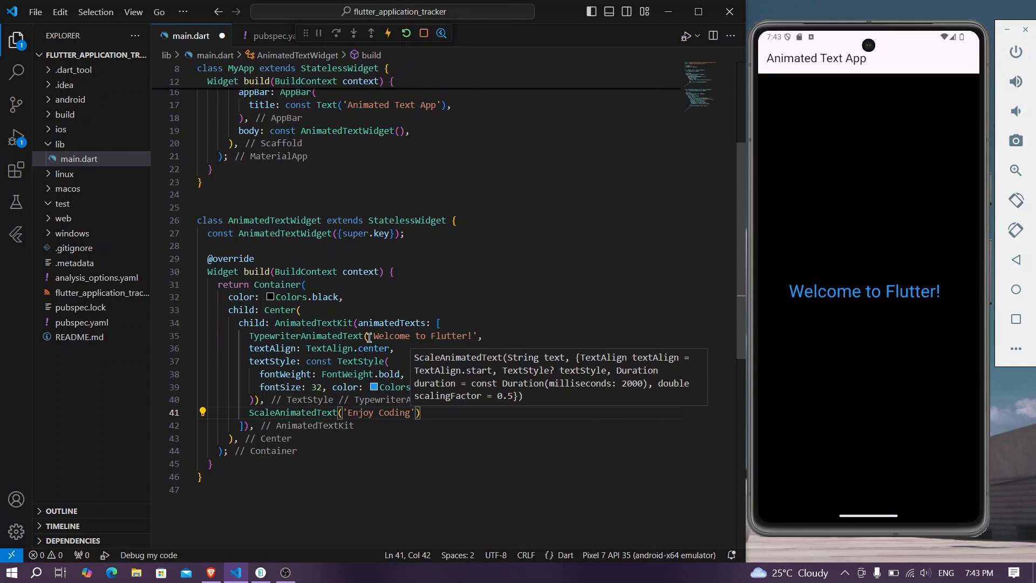
type("...")
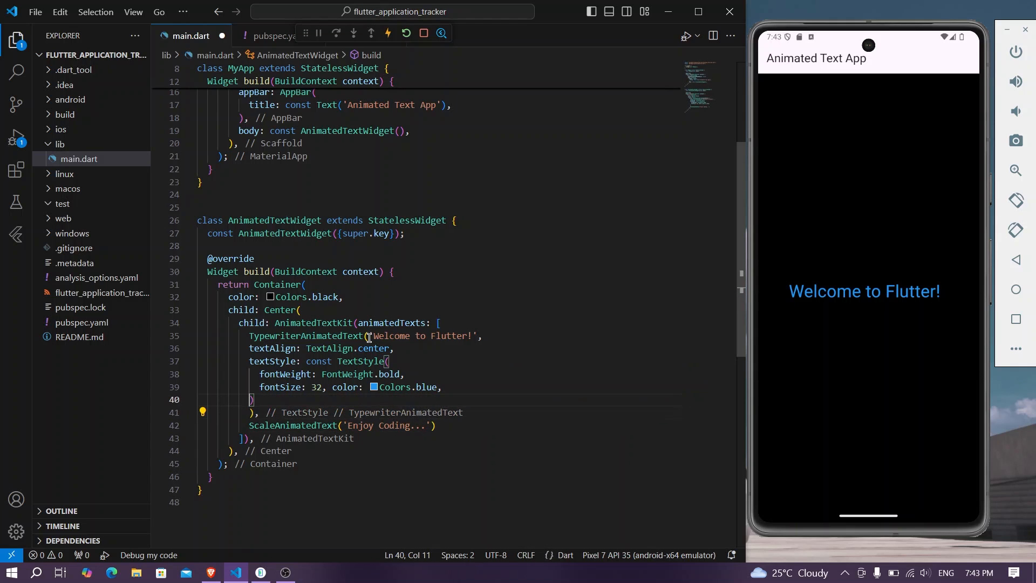
Step: Reuse the bold, size-32 blue TextStyle on the scale text and hot restart the app
left_click_drag(249, 361, 250, 400)
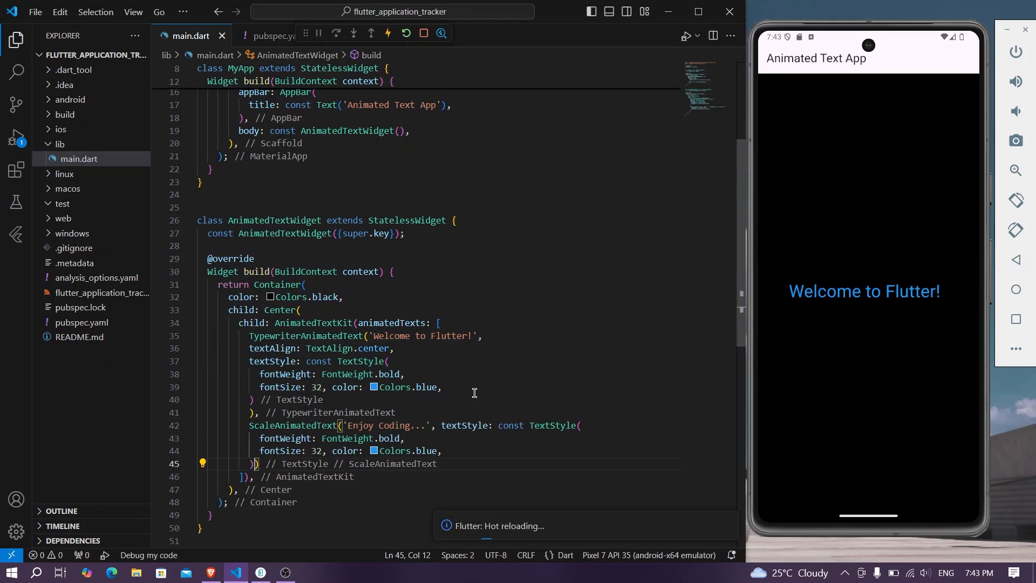
scroll("down", 3)
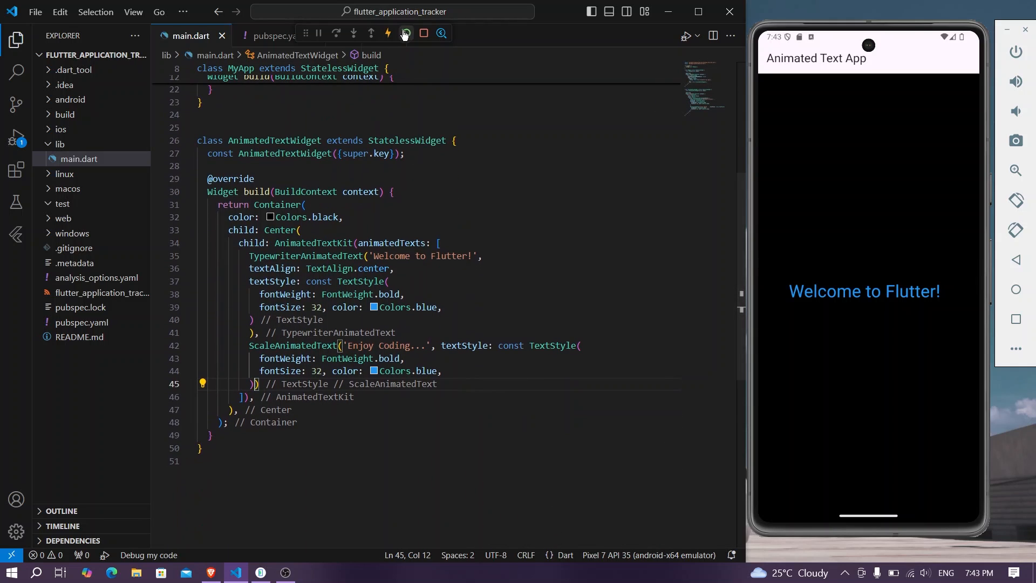
left_click(406, 32)
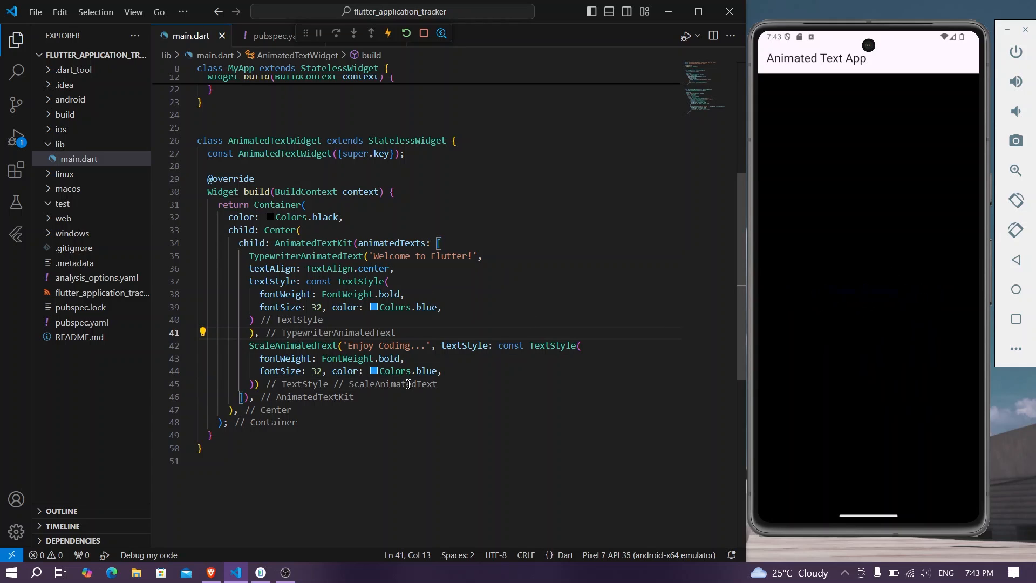
Step: Recolour 'Enjoy Coding...' to Colors.red and set AnimatedTextKit totalRepeatCount to 5
double_click(427, 371)
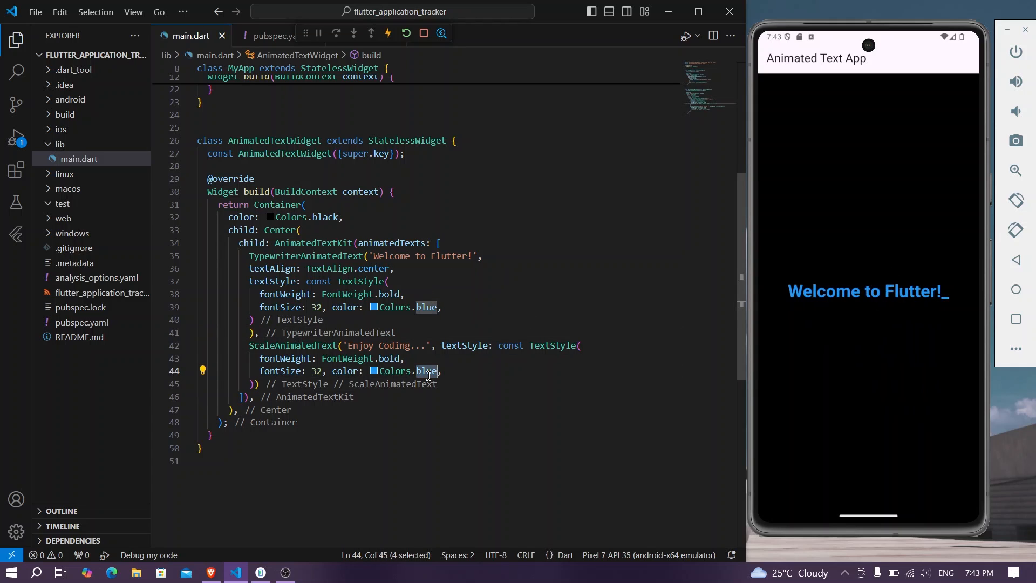
type("red")
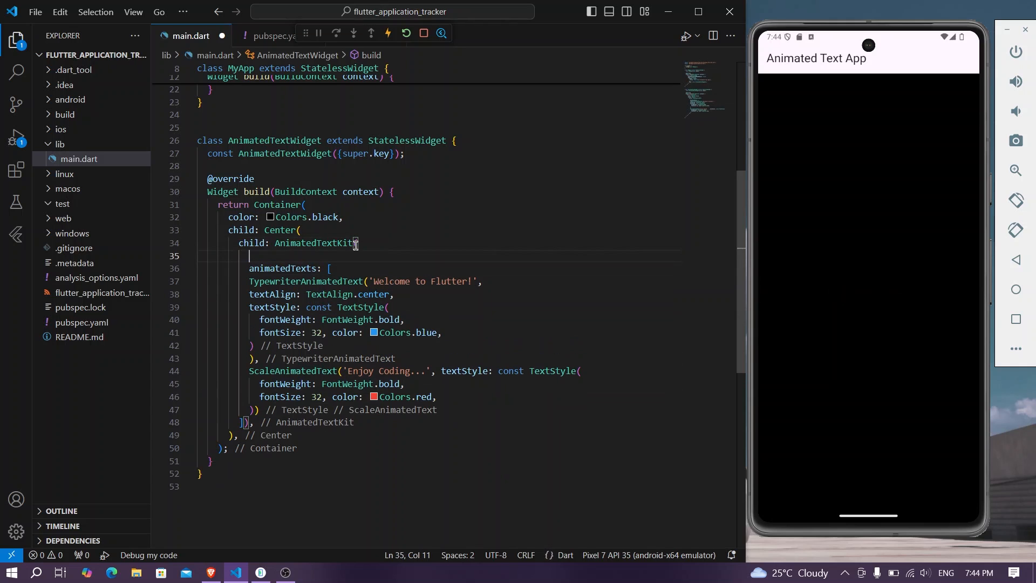
type("re")
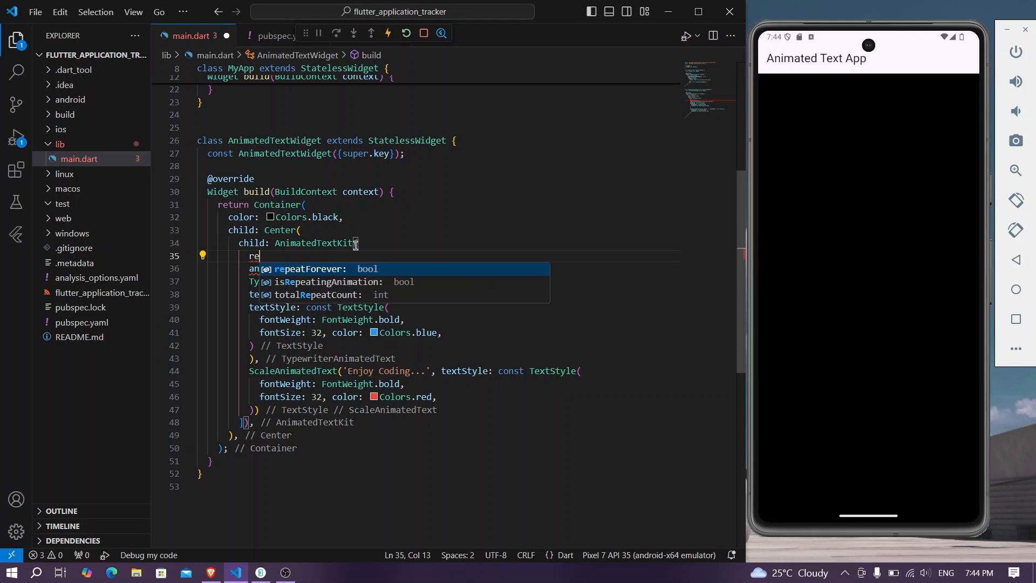
key("Down")
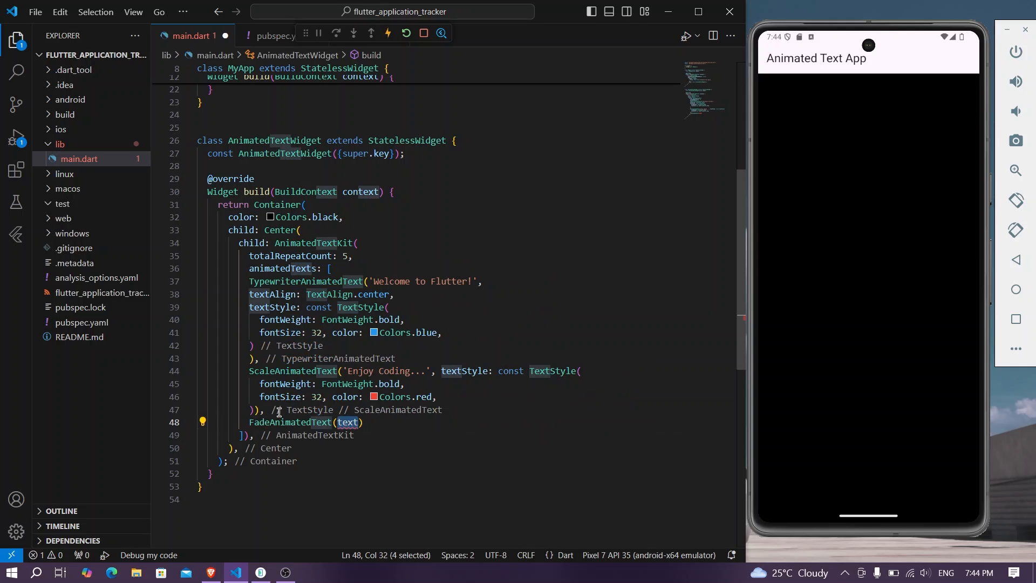
Step: Add a FadeAnimatedText reading 'Hi There is Text fades away'
type("'")
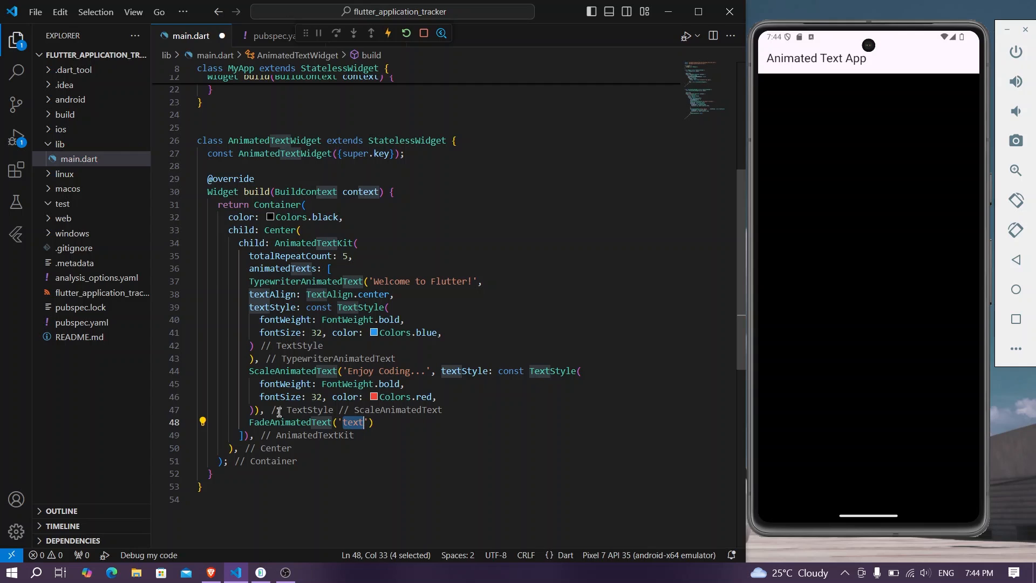
type("Hi")
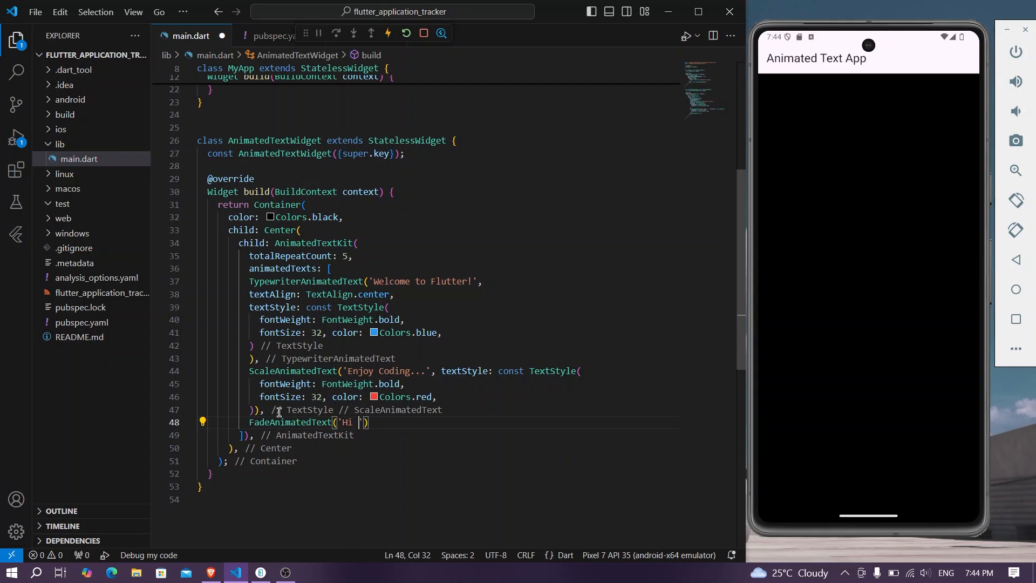
type("There..")
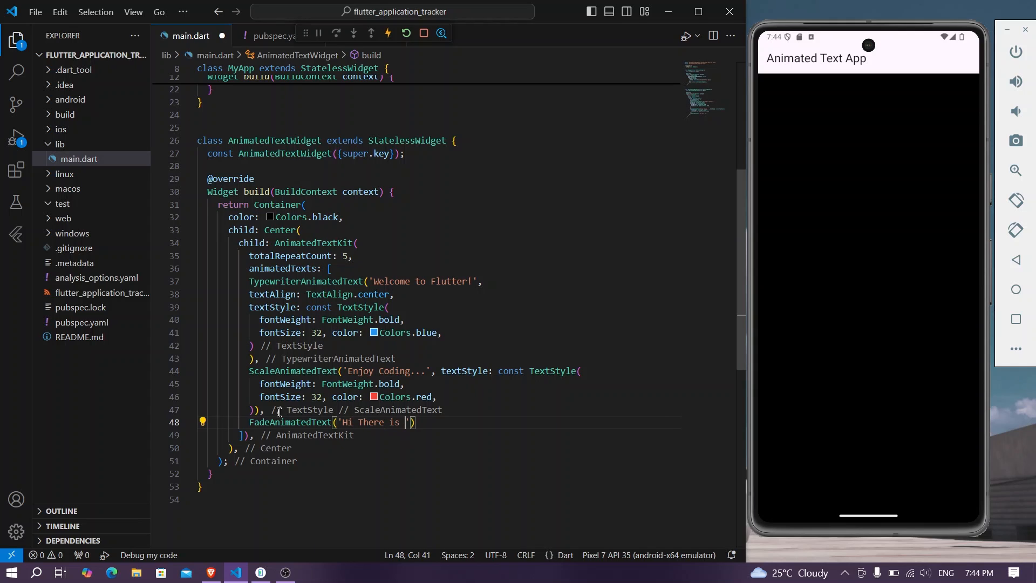
type("Text fades away")
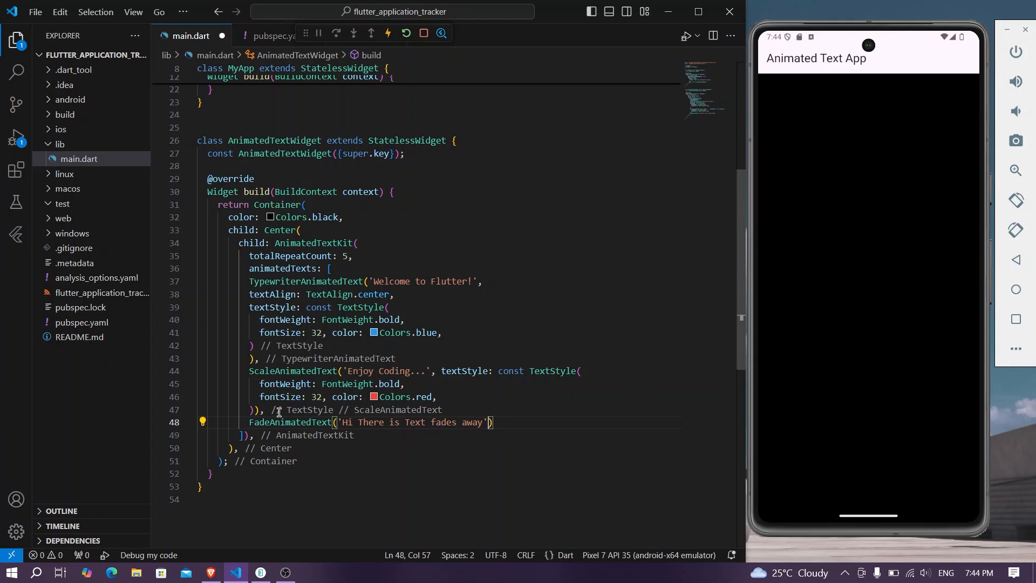
left_click(133, 12)
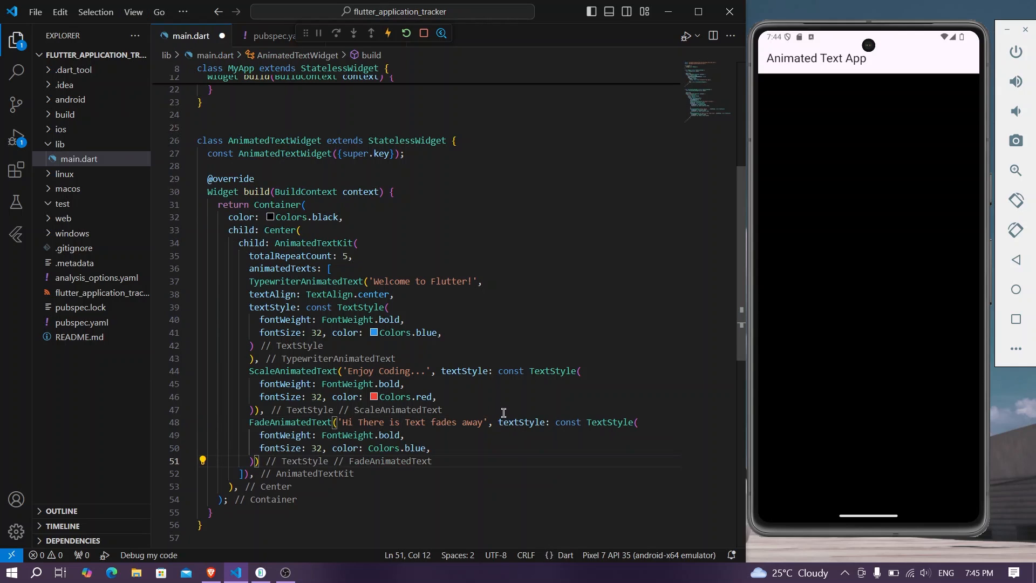
Step: Give the fade text the copied bold size-32 style with Colors.purple instead of blue
double_click(427, 448)
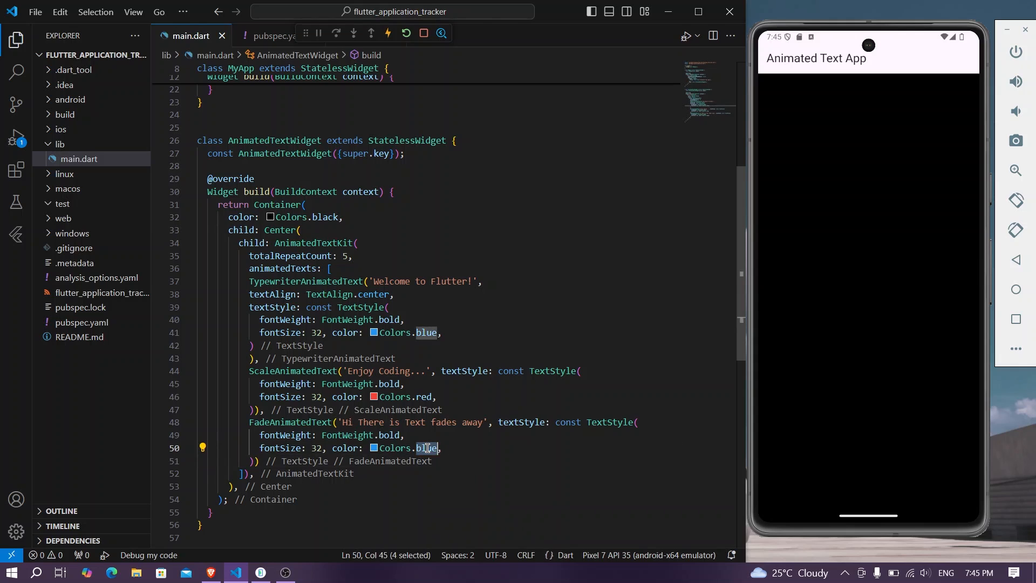
key("Delete")
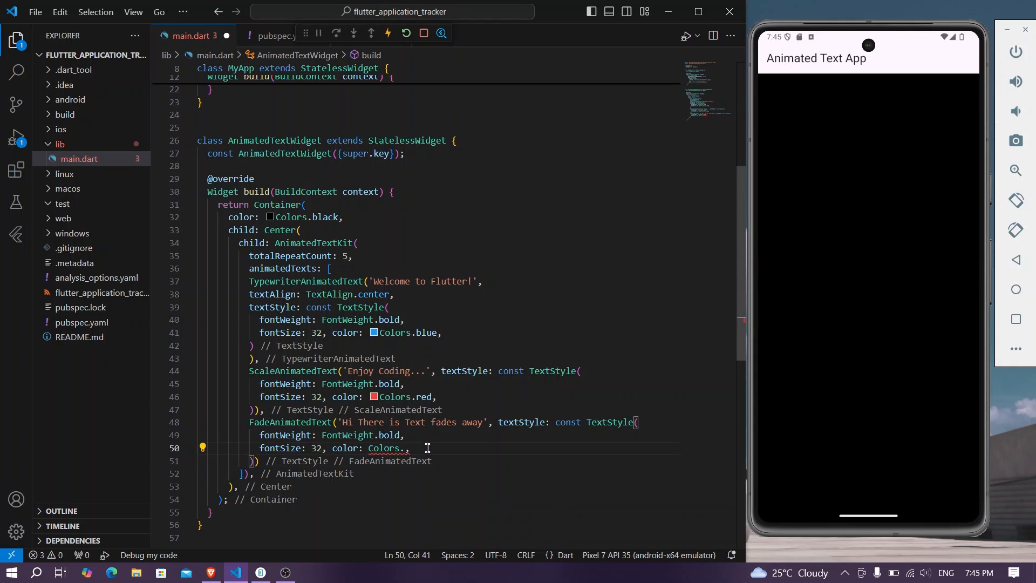
type("pur")
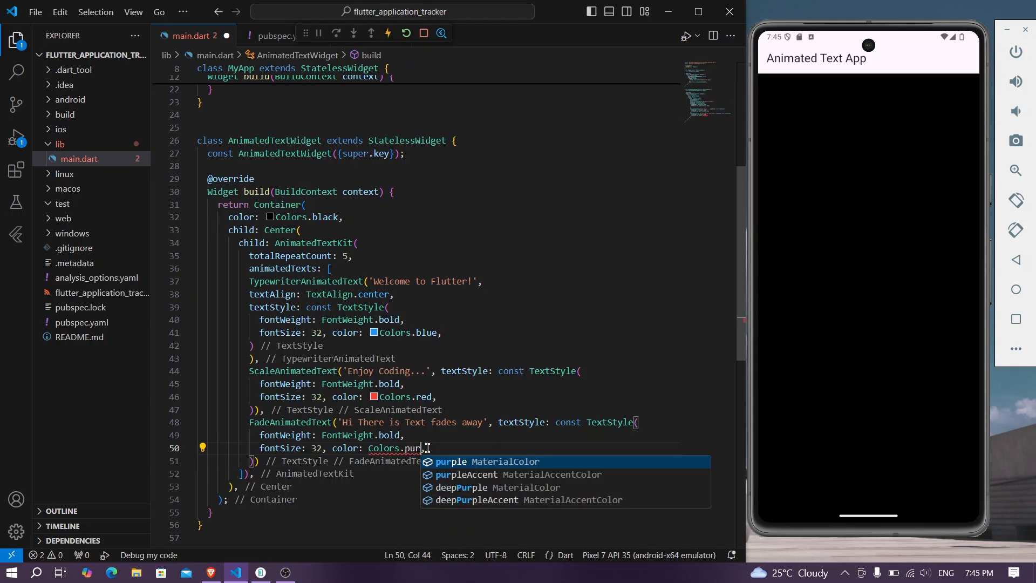
left_click(451, 461)
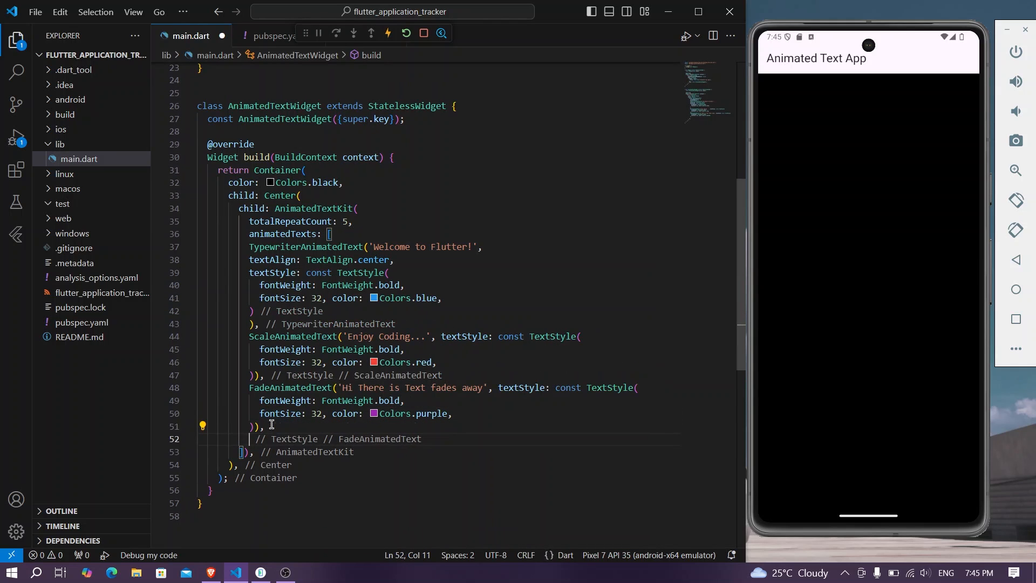
Step: Add RotateAnimatedText 'See in the Next Video' with bold 32 TextStyle in Colors.orange
type("RotateAnimatedText('text")
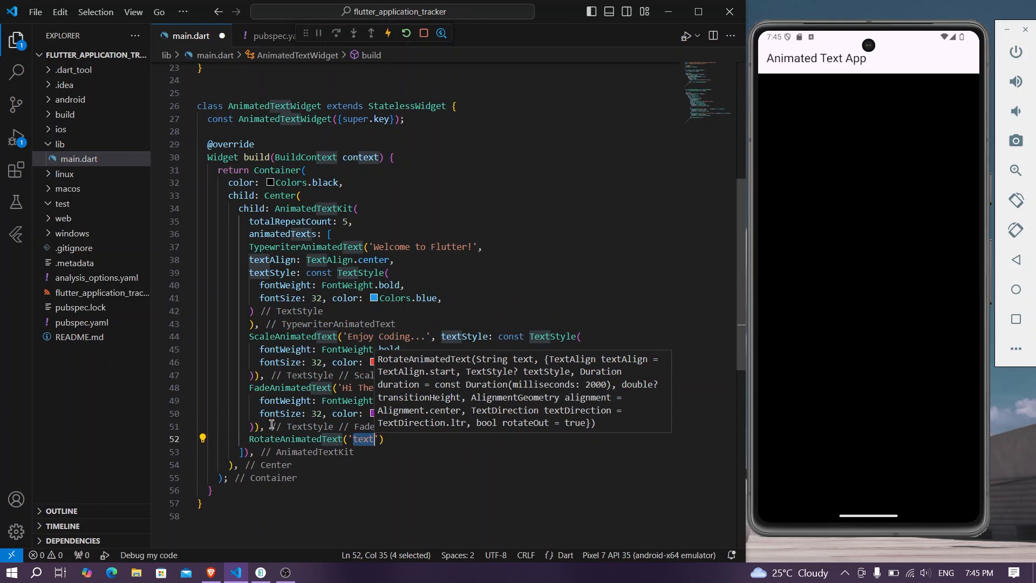
type("See in")
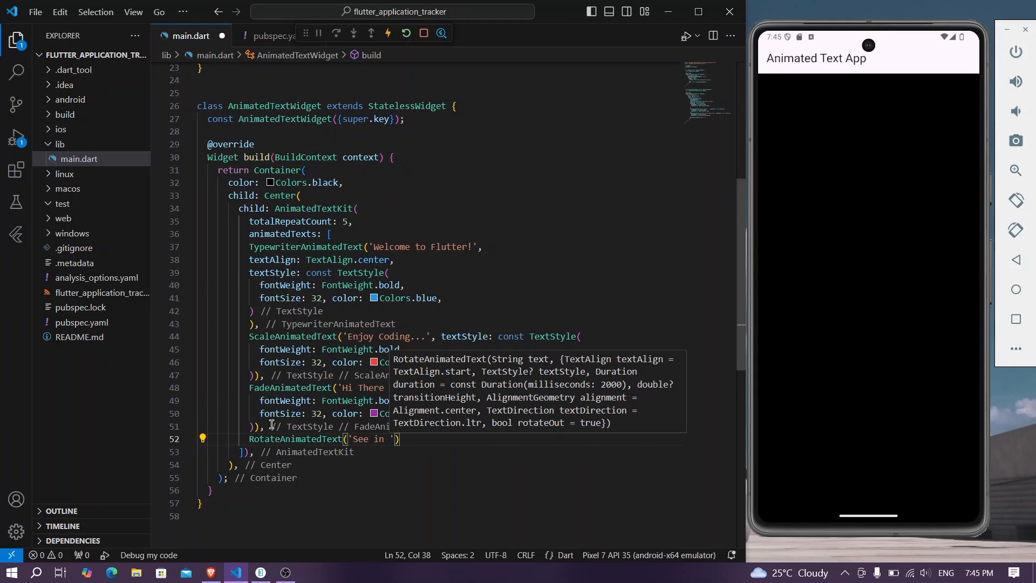
type("the Next Vdeo")
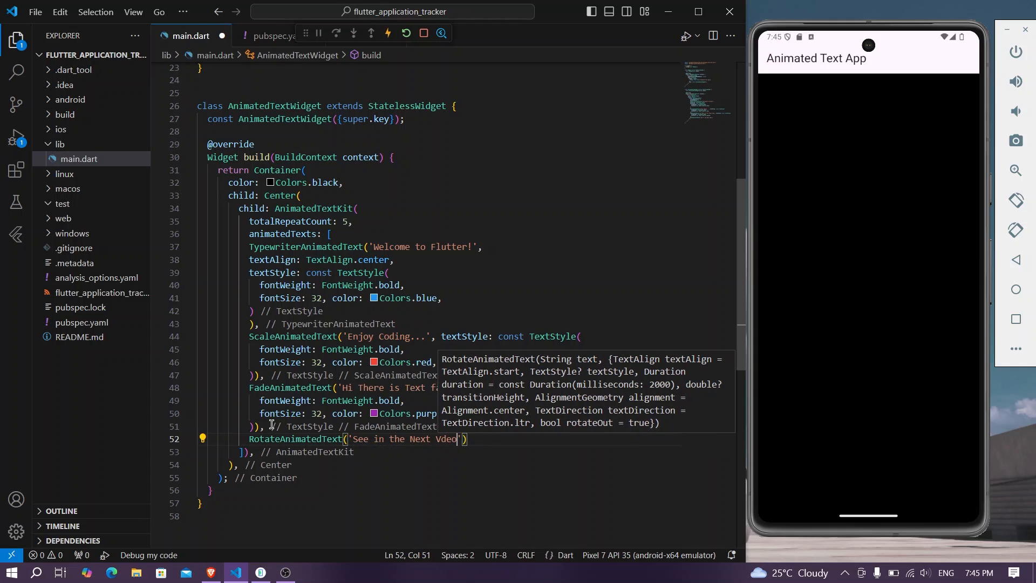
type("i")
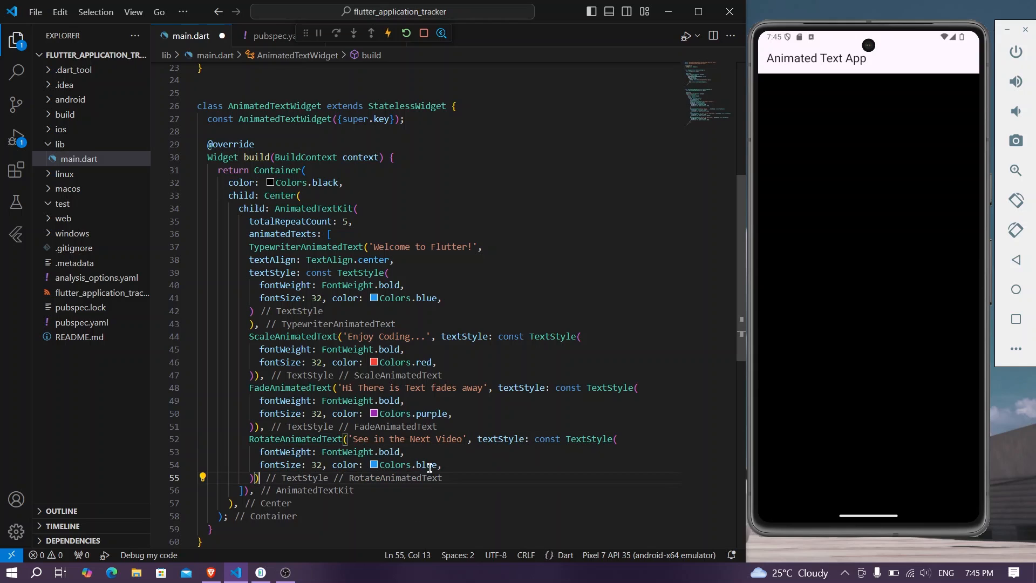
type("orang")
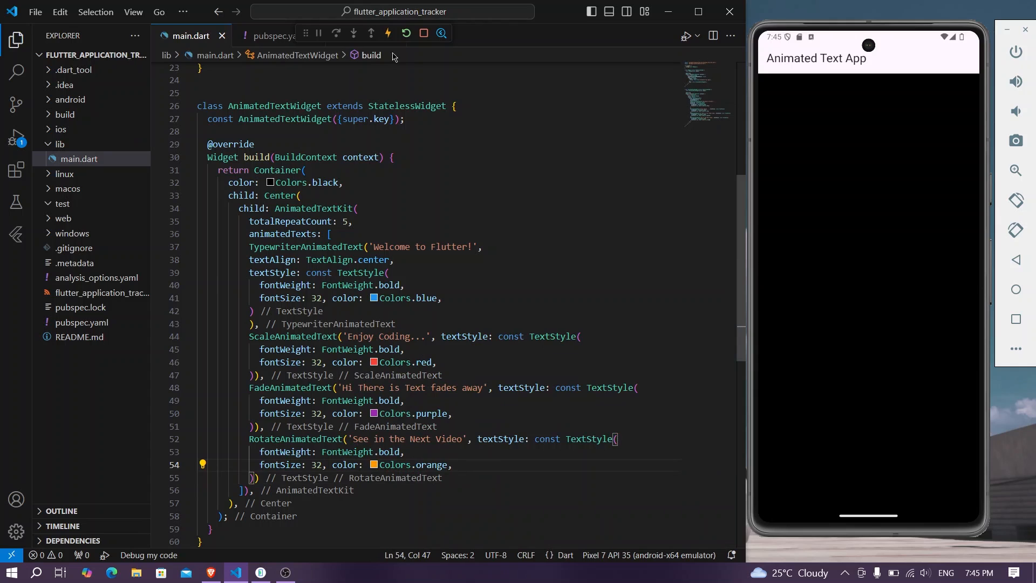
Step: Hot-reload the app to preview all four animations, then start a new line after totalRepeatCount
left_click(388, 33)
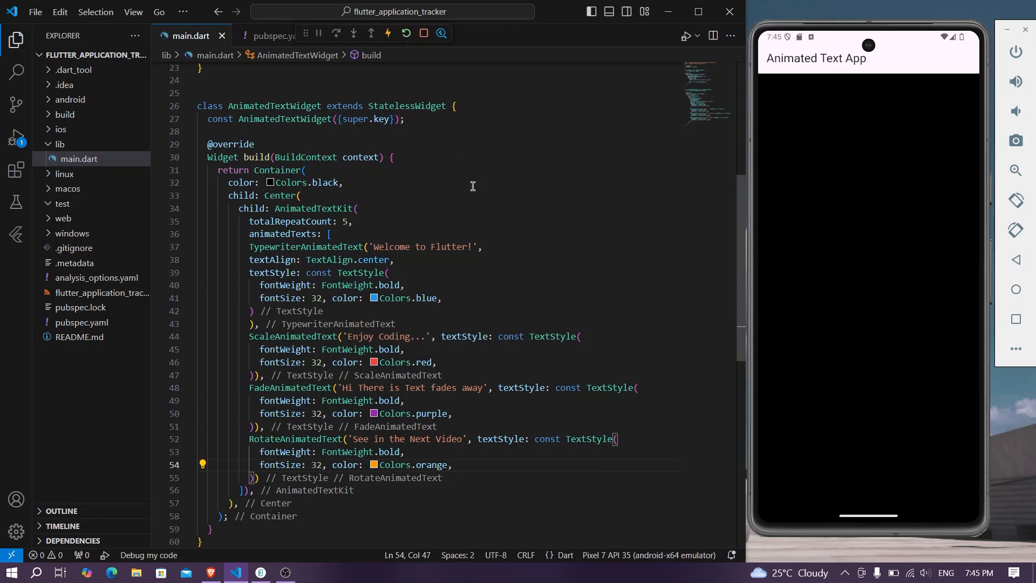
mouse_move(643, 334)
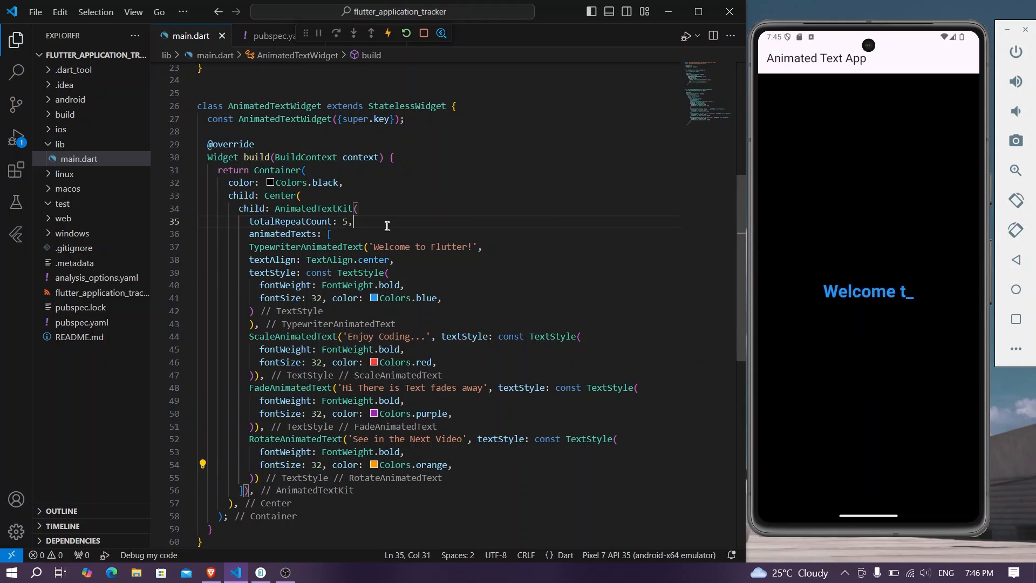
type("d")
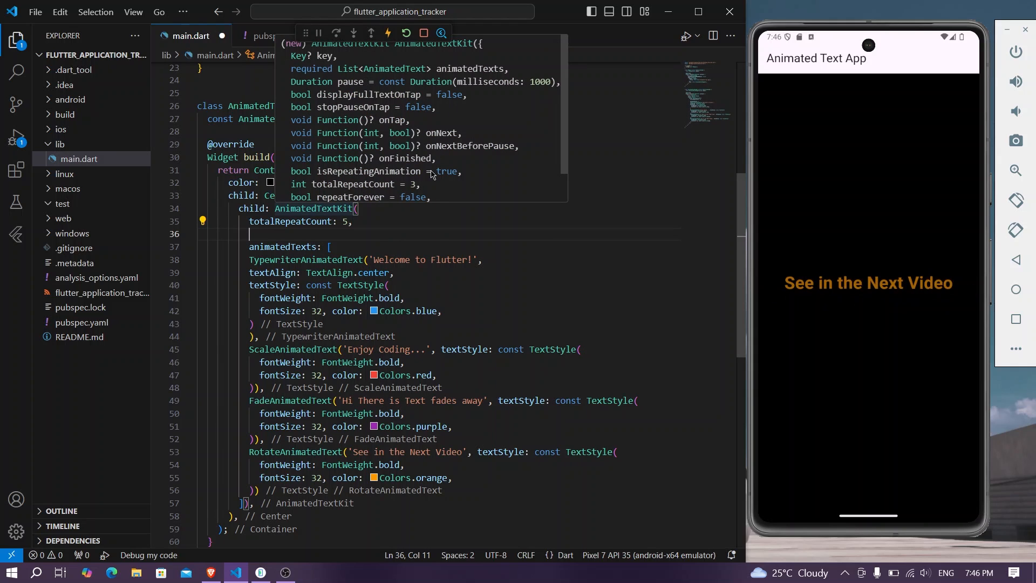
Step: Add pause: const Duration(seconds: 1) to AnimatedTextKit and hot-reload to see the result
type("pause: Dura,")
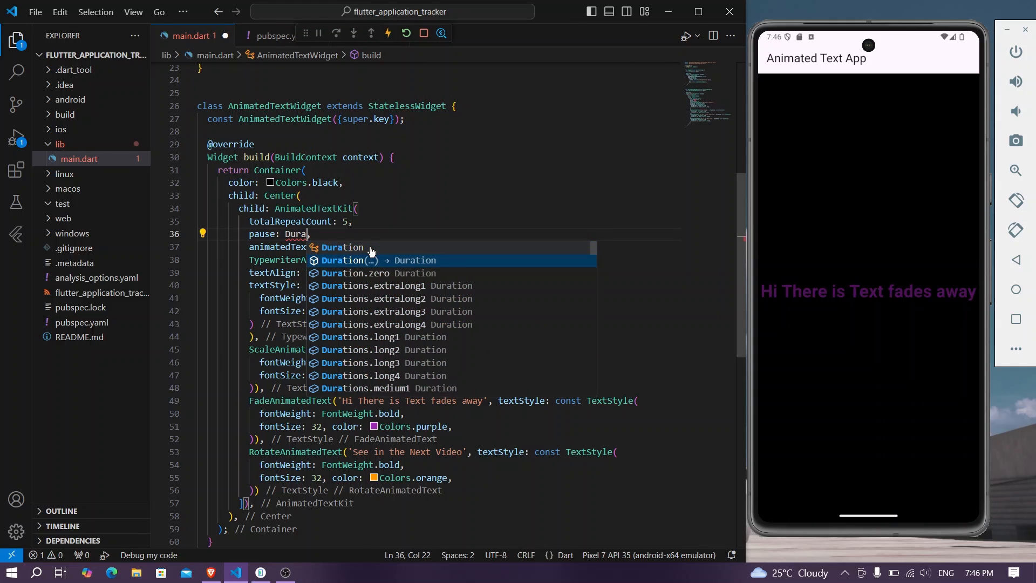
left_click(342, 247)
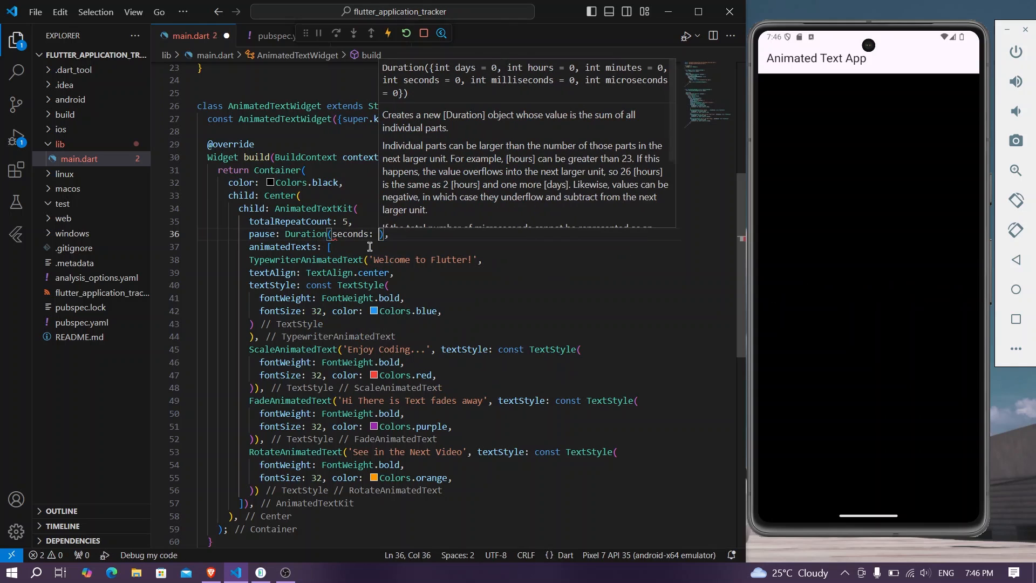
type("1")
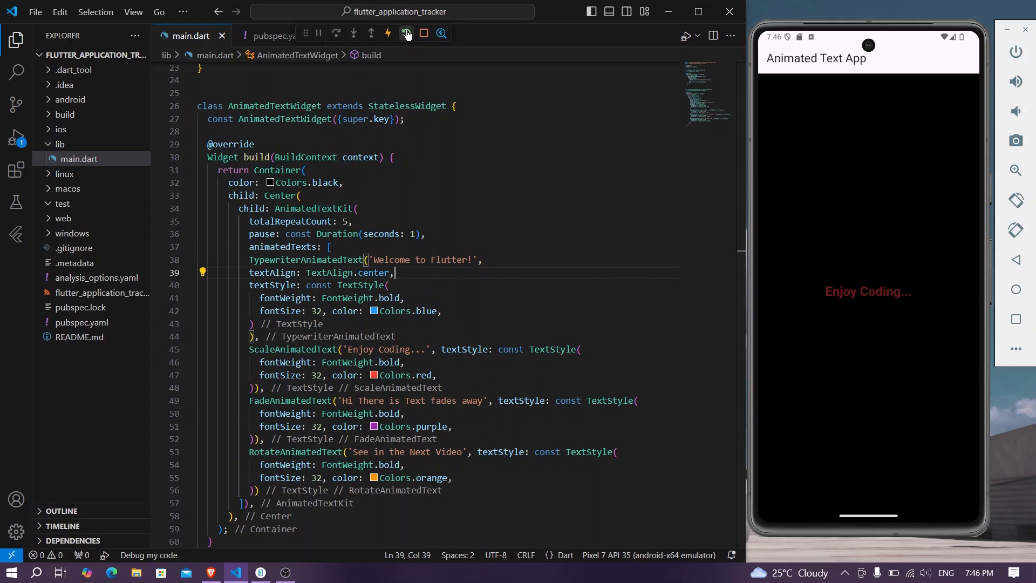
left_click(405, 33)
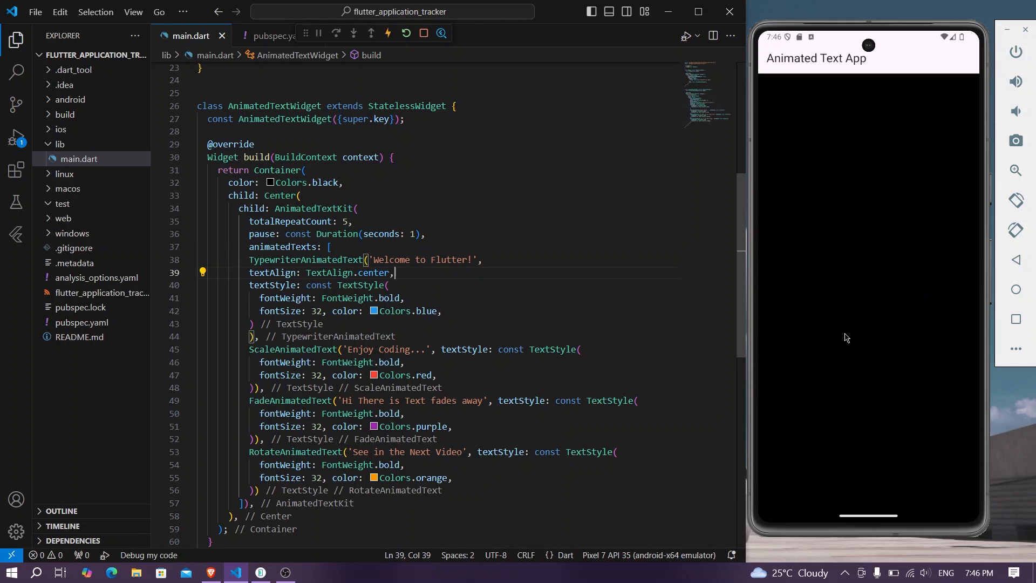
mouse_move(918, 347)
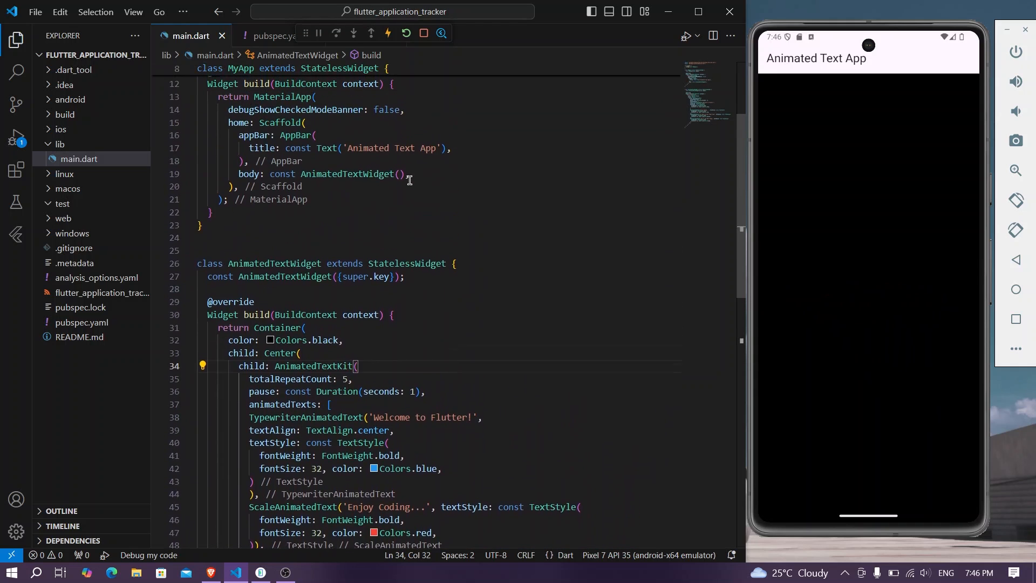
scroll("down", 3)
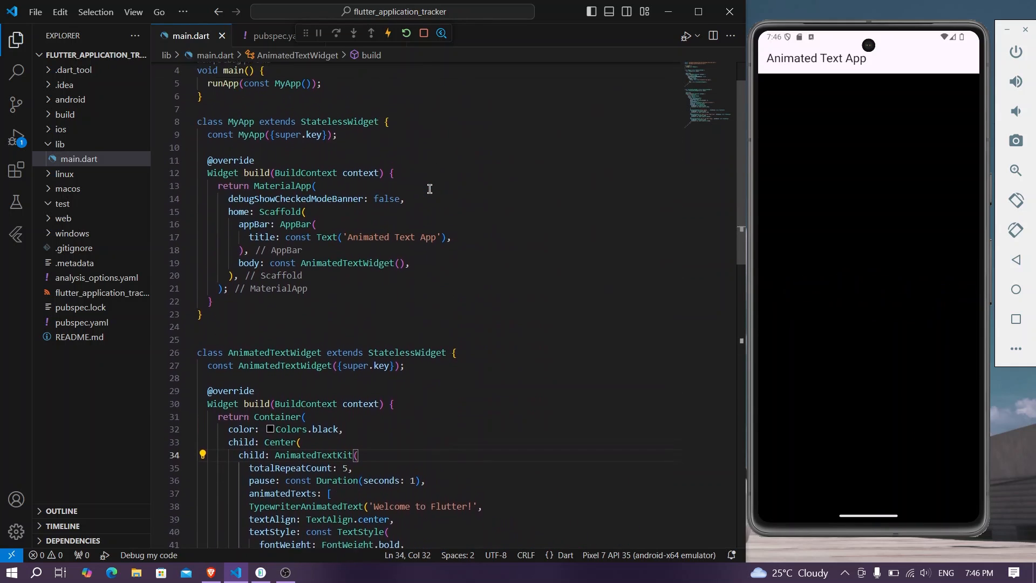
scroll("down", 3)
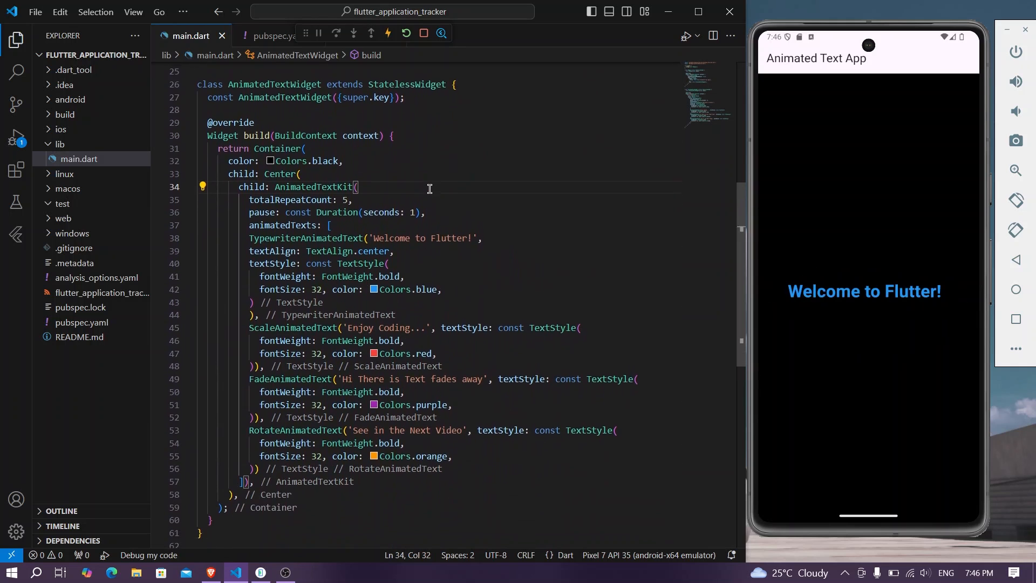